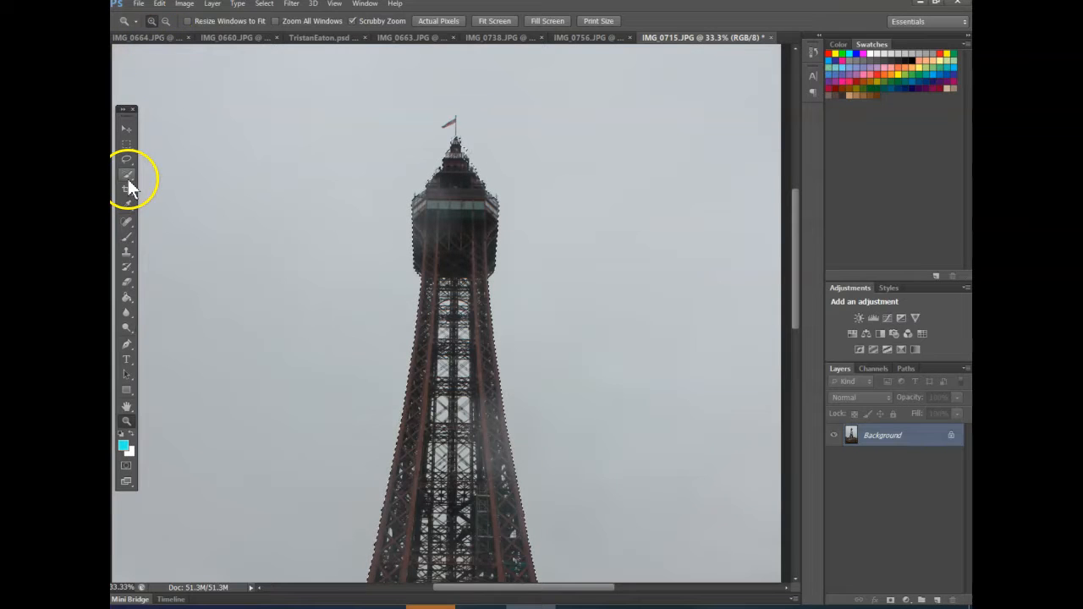
- Select the tower and building silhouette with the Quick Selection tool
left_click(127, 174)
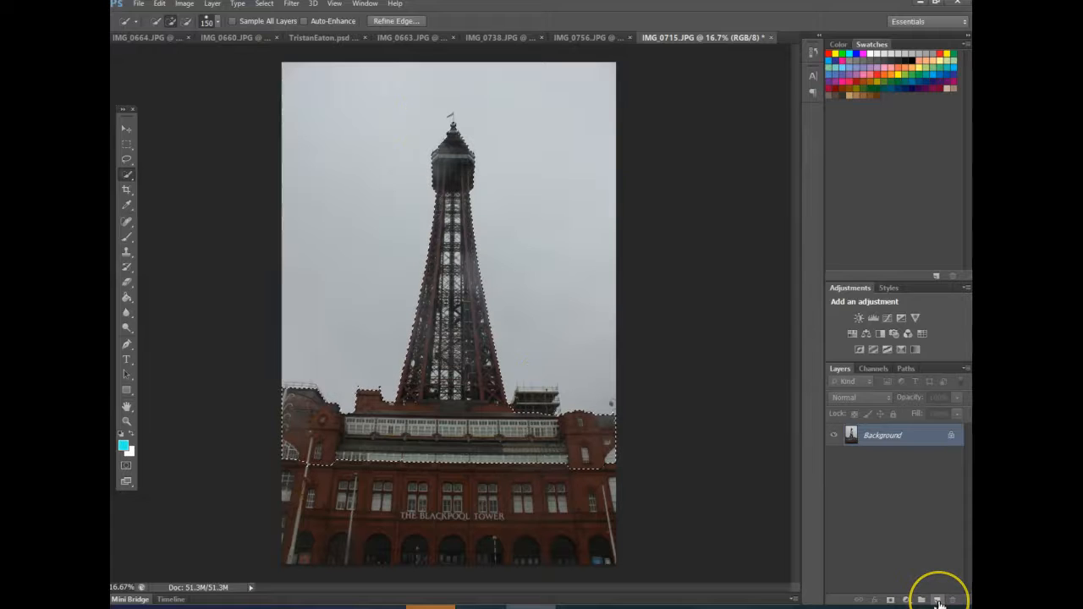
- Fill the tower selection with cyan on a new empty layer and deselect
left_click(938, 599)
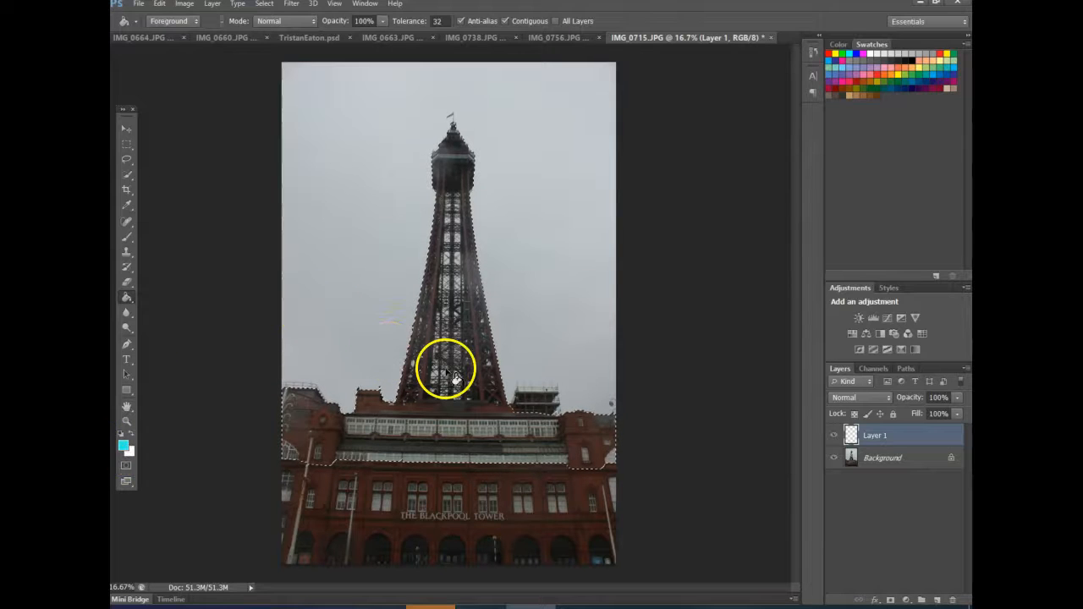
left_click(449, 373)
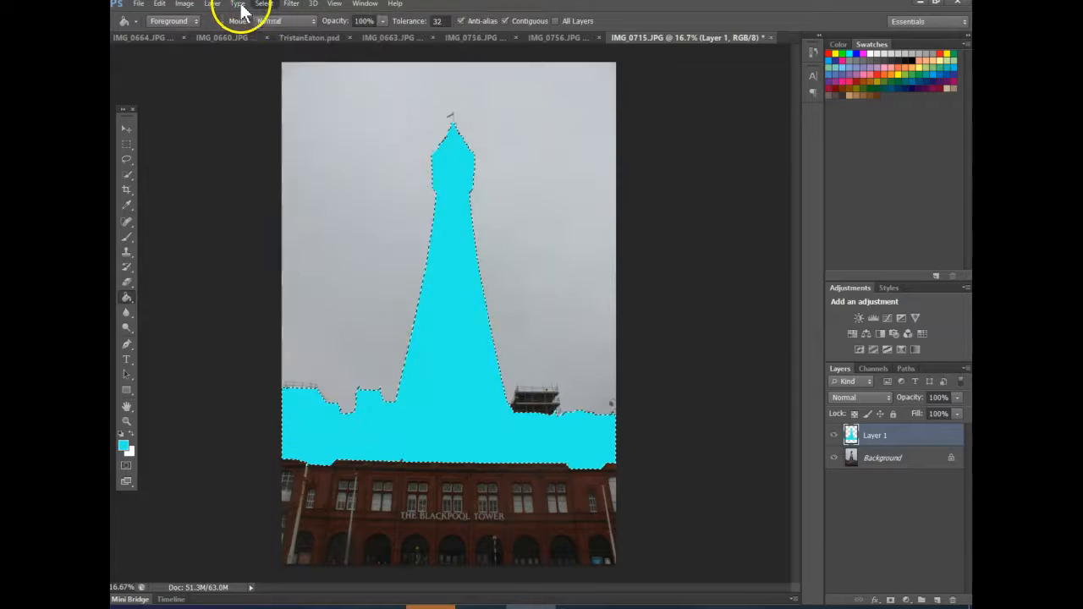
left_click(264, 3)
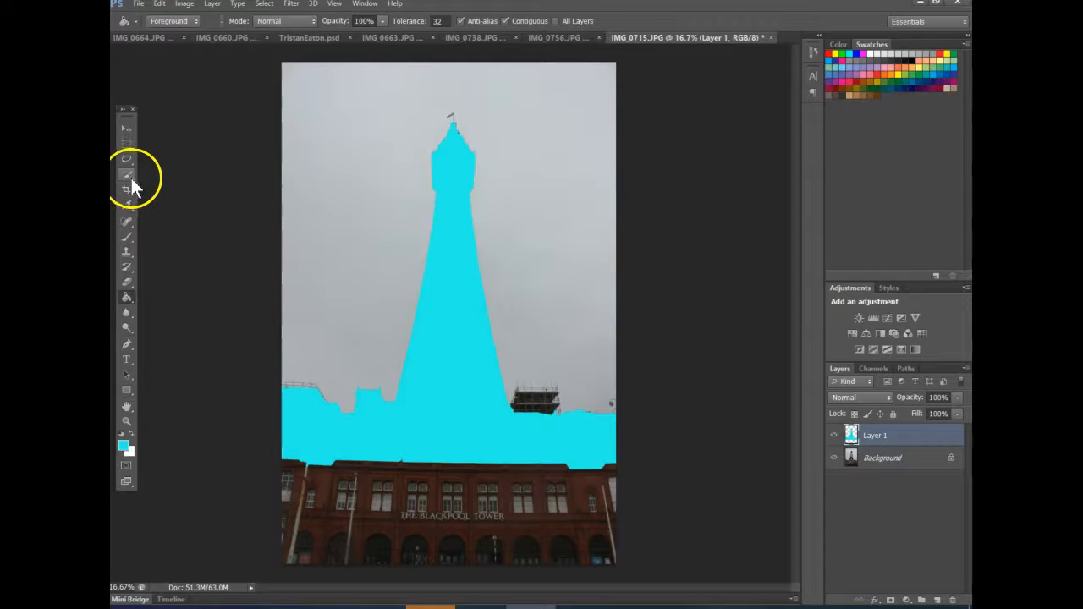
- Lasso the tower tip and fill it with purple
left_click(127, 161)
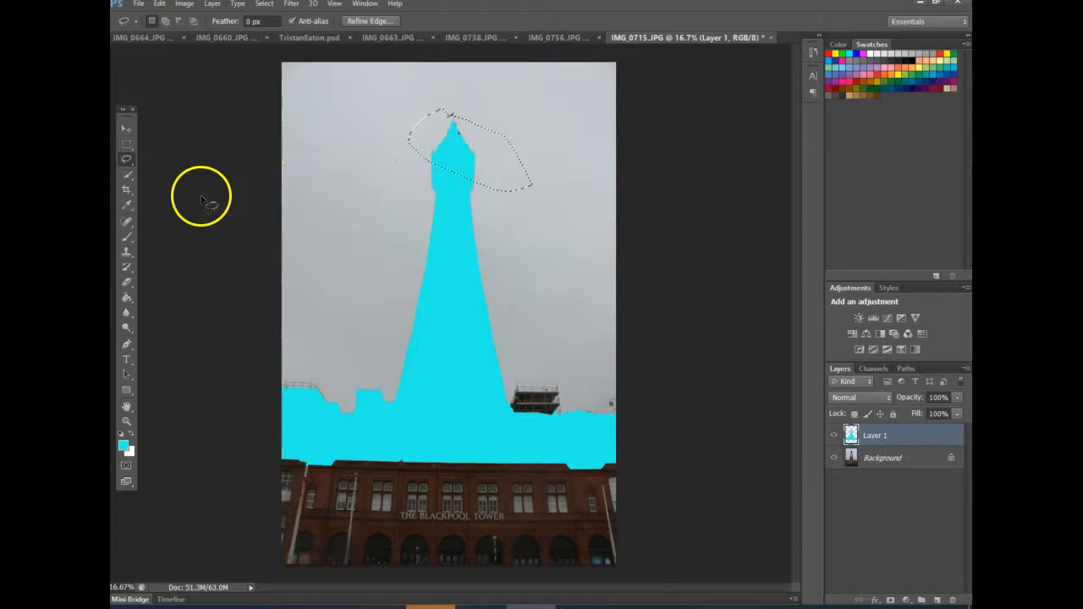
left_click(122, 447)
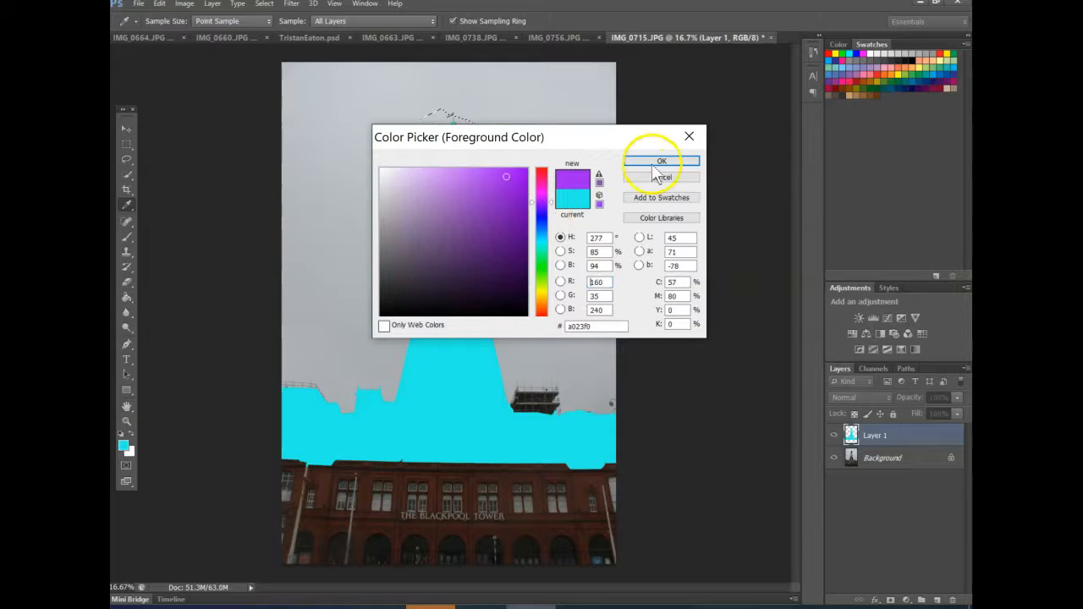
left_click(662, 161)
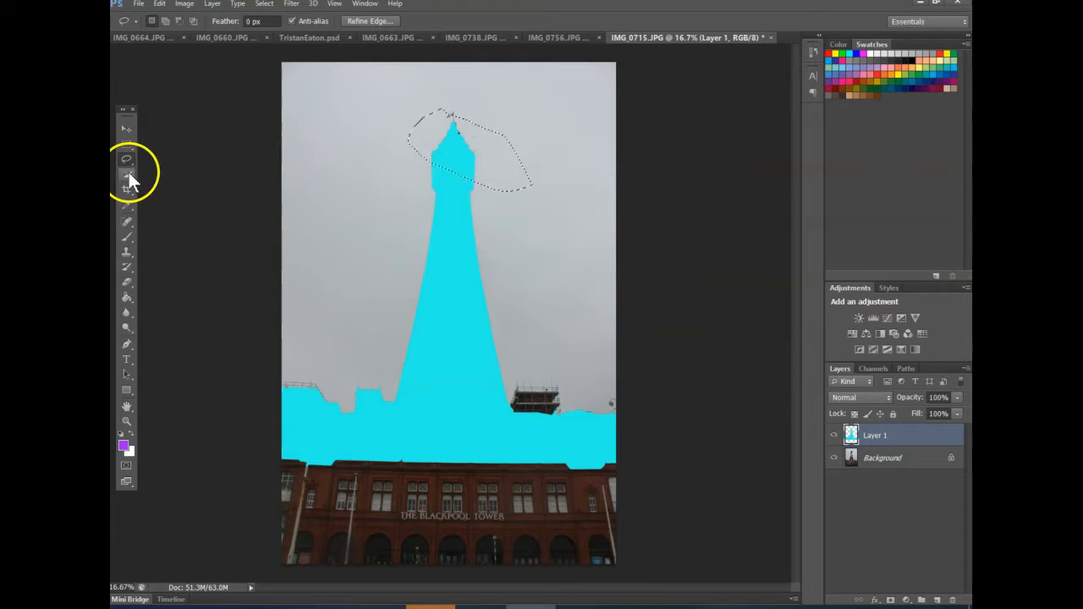
mouse_move(135, 303)
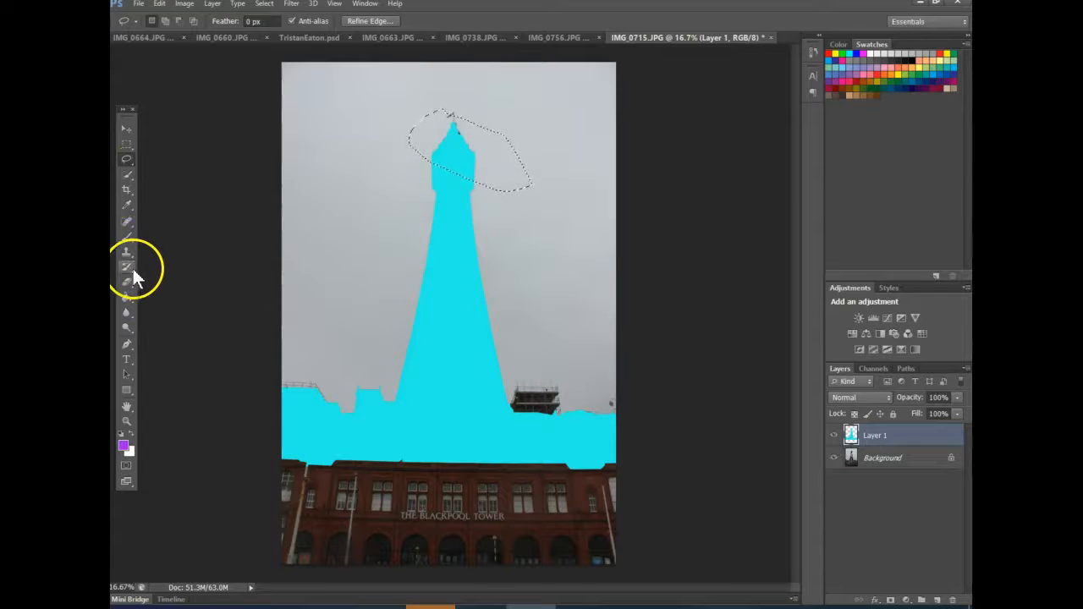
left_click(457, 156)
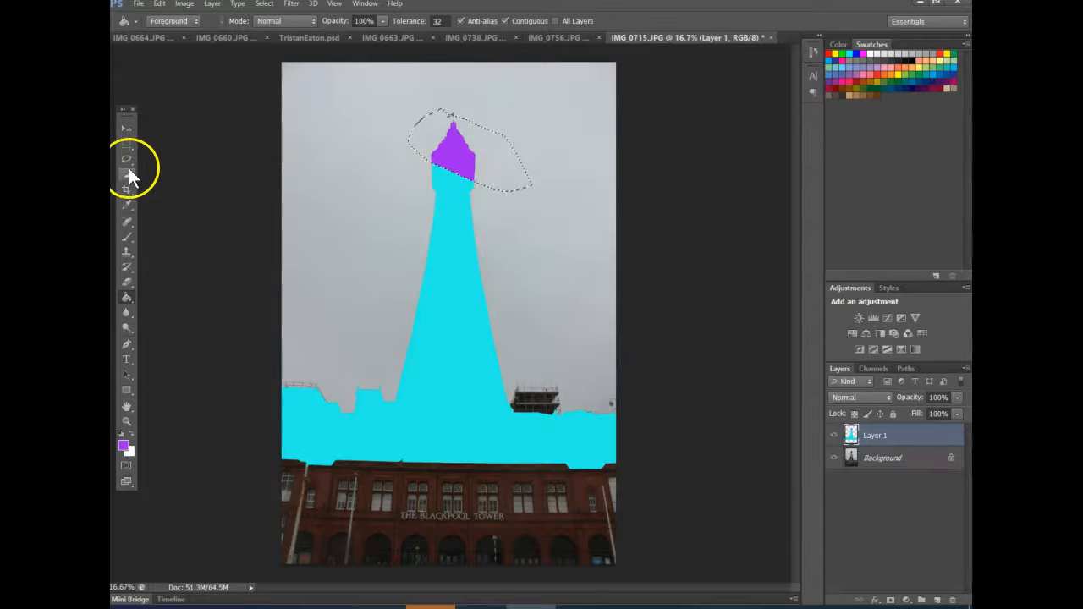
- Lasso the band just beneath the tip and fill it with green
left_click(127, 159)
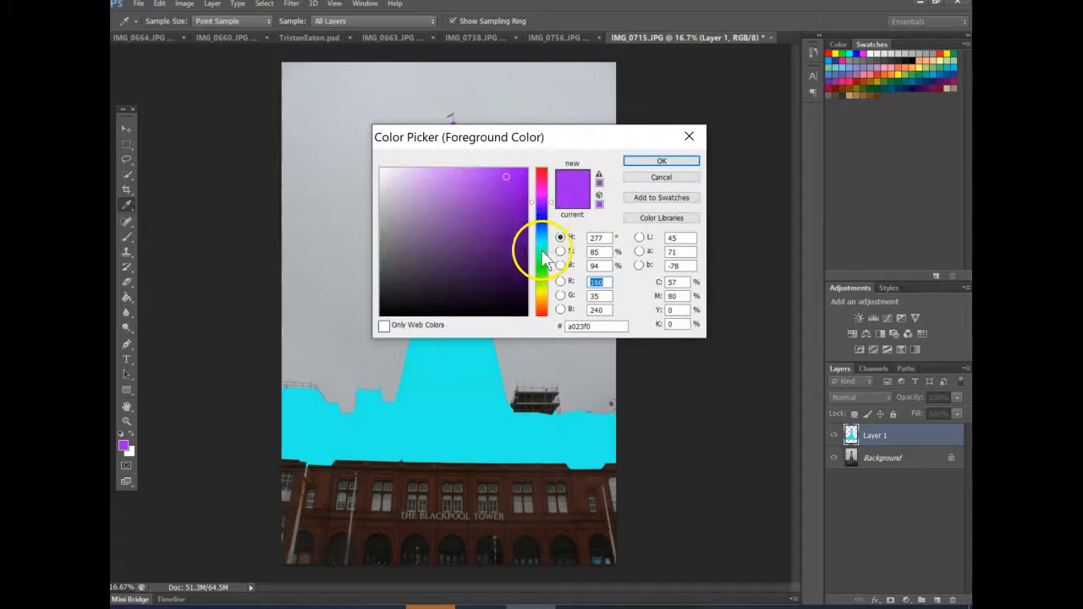
left_click(662, 161)
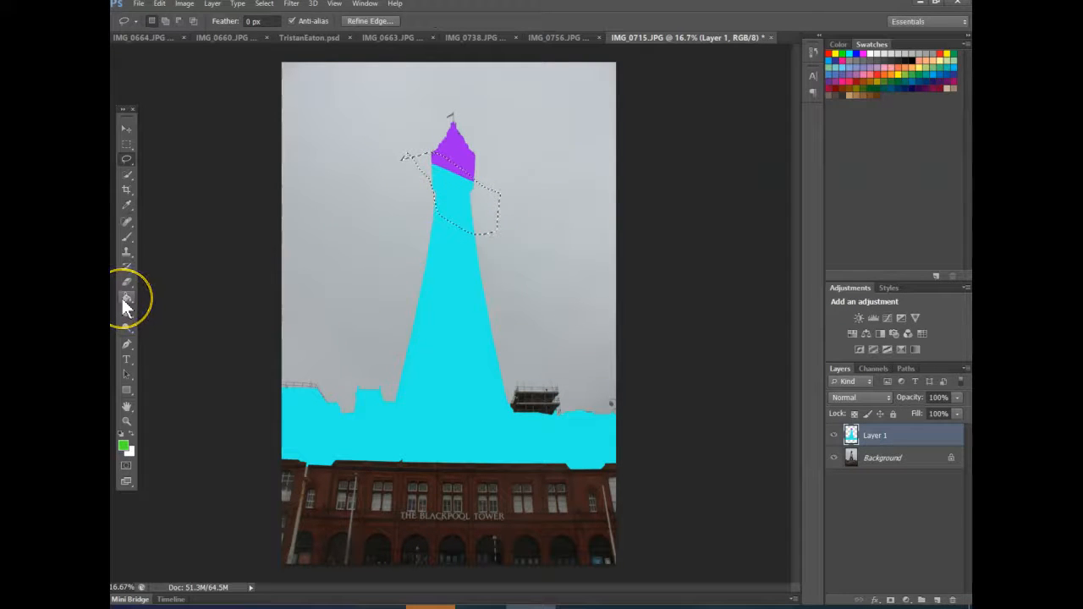
left_click(461, 206)
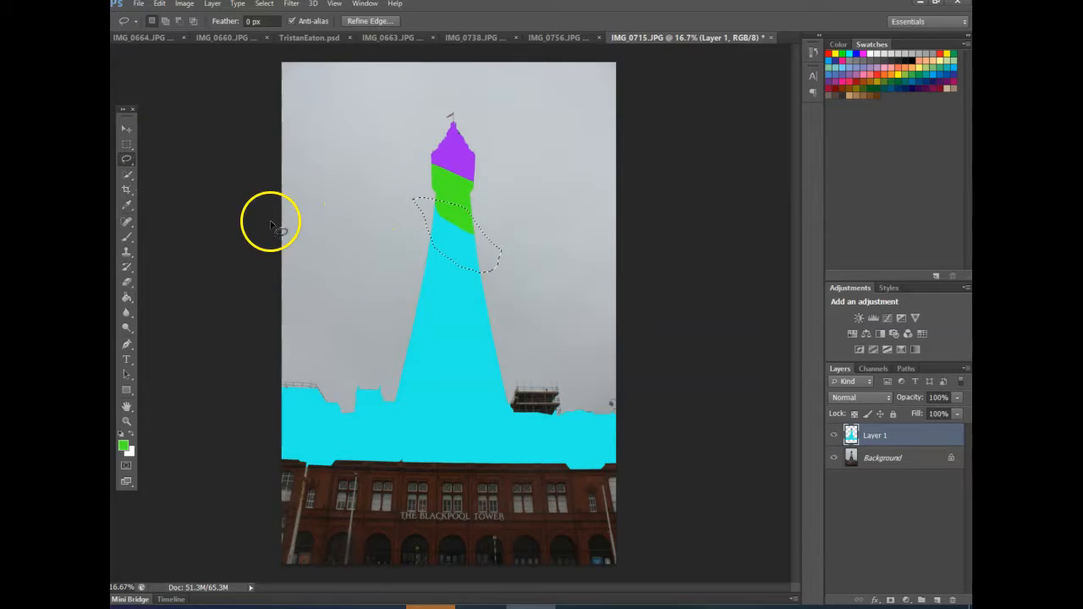
- Fill a band with yellow, then a patch on the tower's left side with orange
left_click(122, 446)
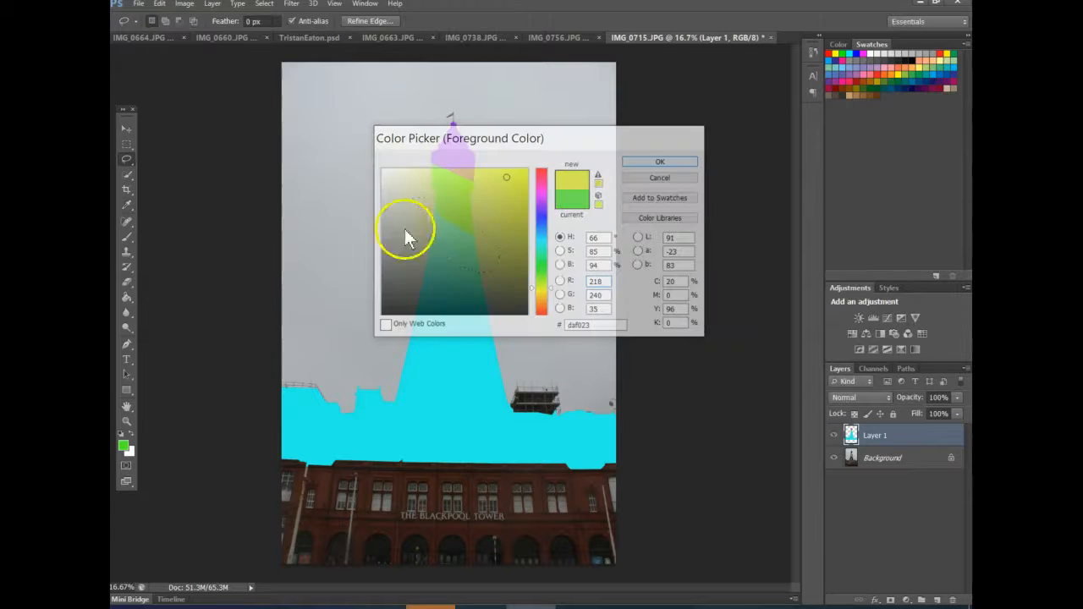
left_click(660, 163)
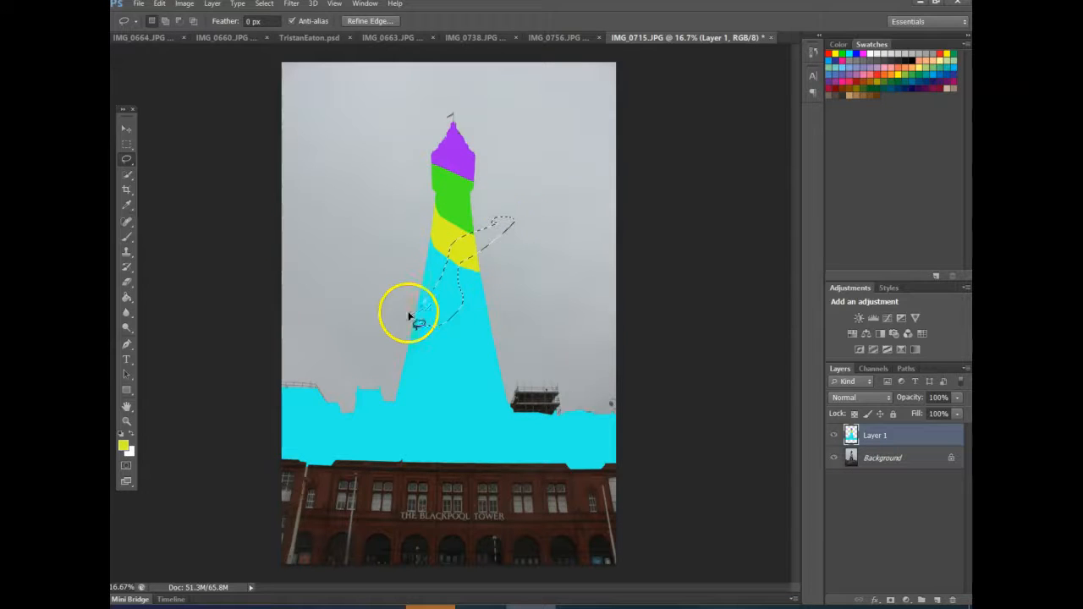
left_click(122, 443)
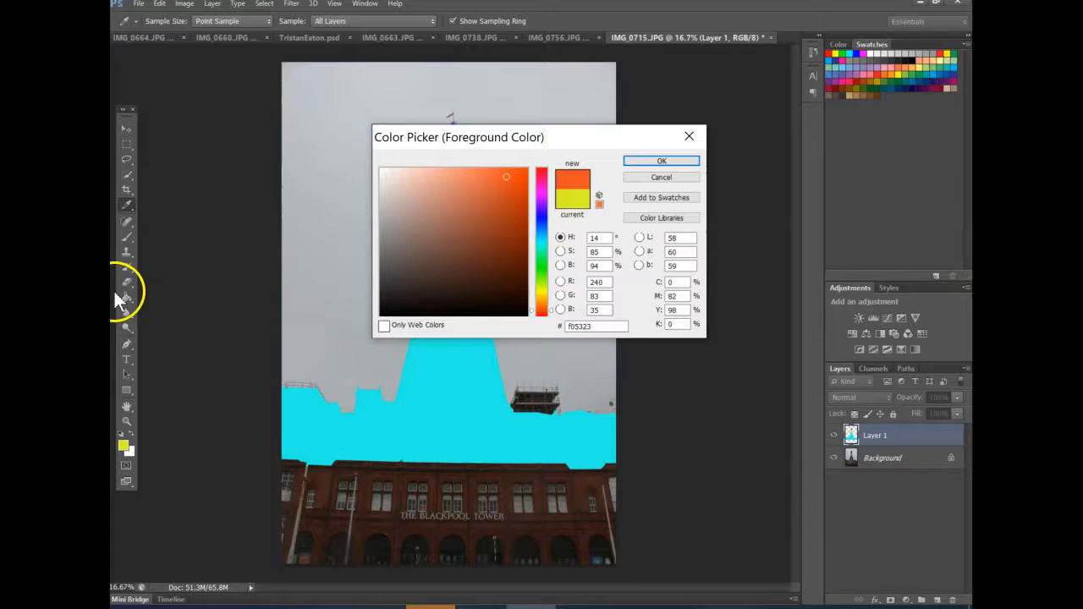
left_click(660, 160)
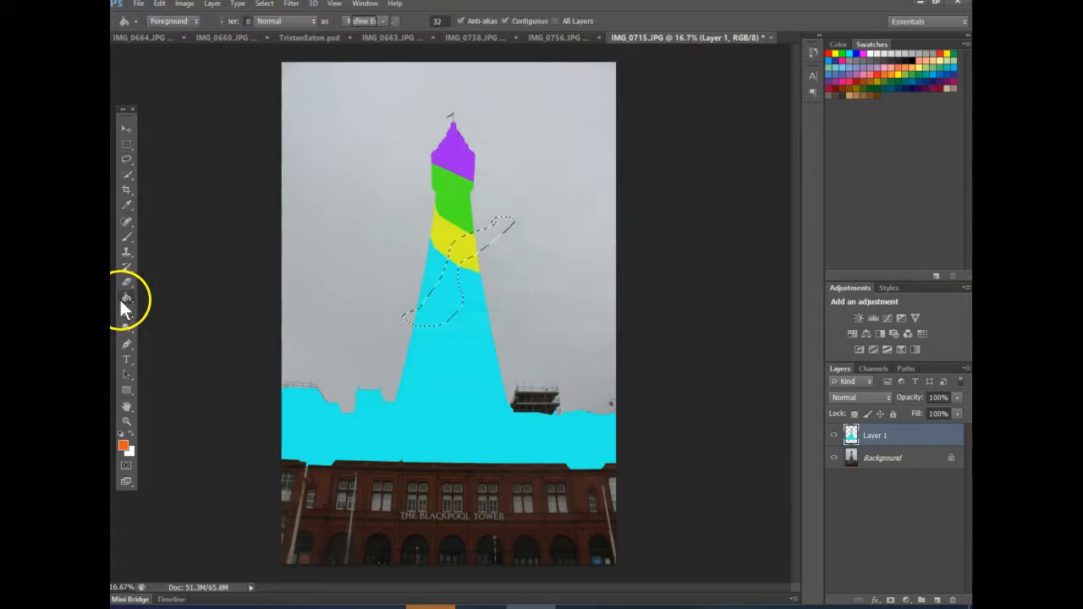
left_click(431, 296)
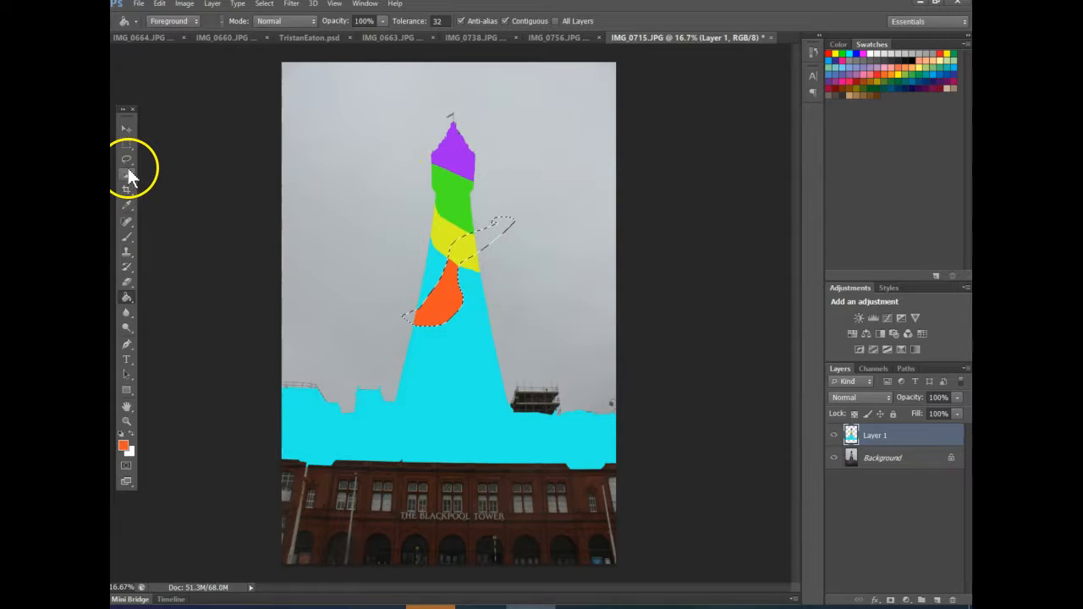
- Deselect and return to the Lasso for the next area
left_click(126, 159)
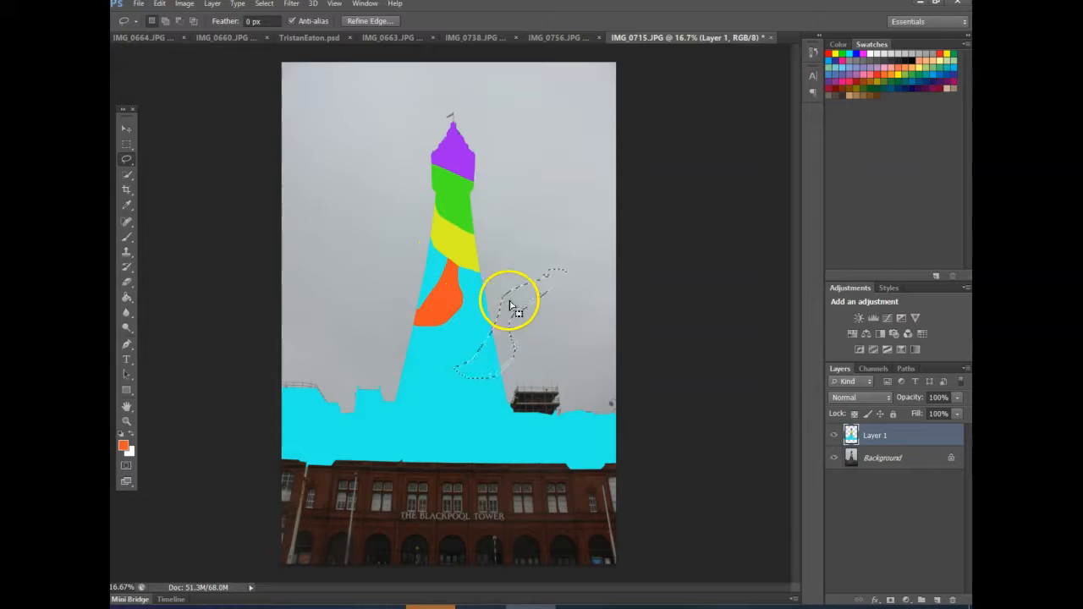
left_click(264, 4)
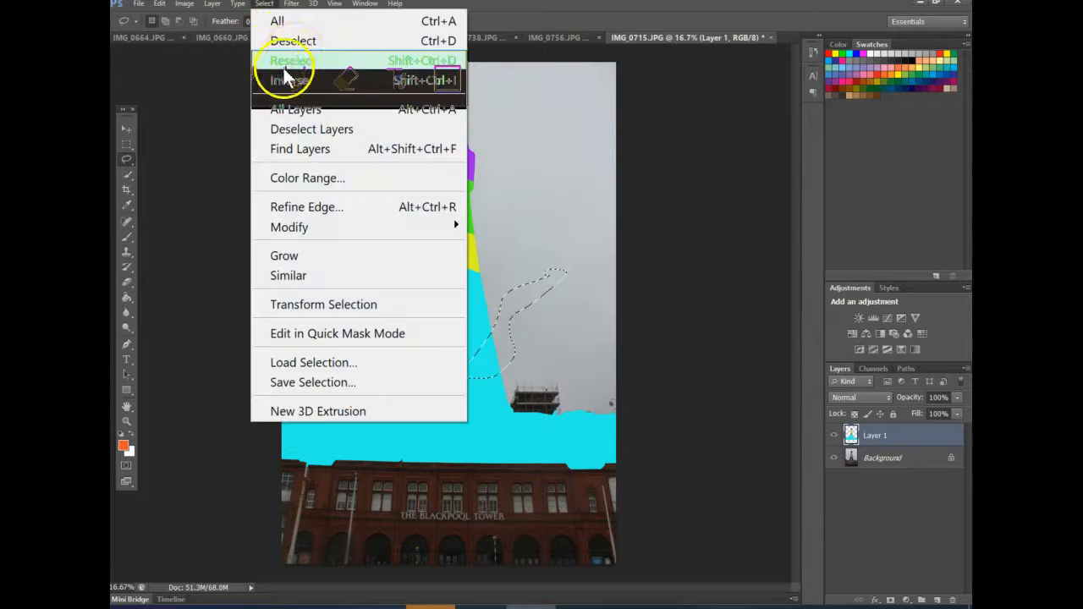
left_click(290, 79)
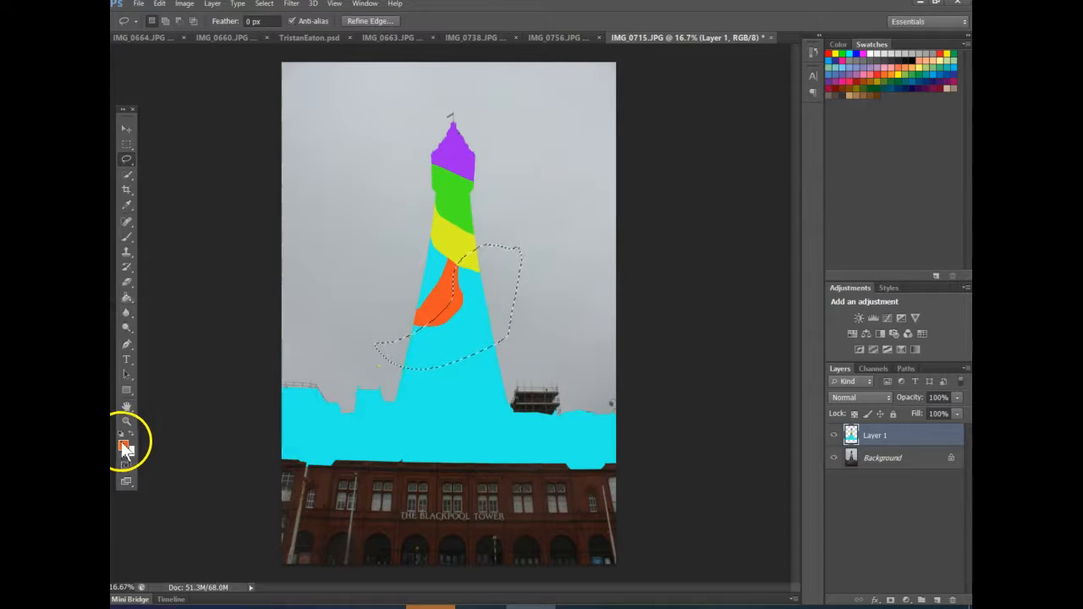
- Set the foreground colour to blue and fill the patch at the tower base
left_click(122, 444)
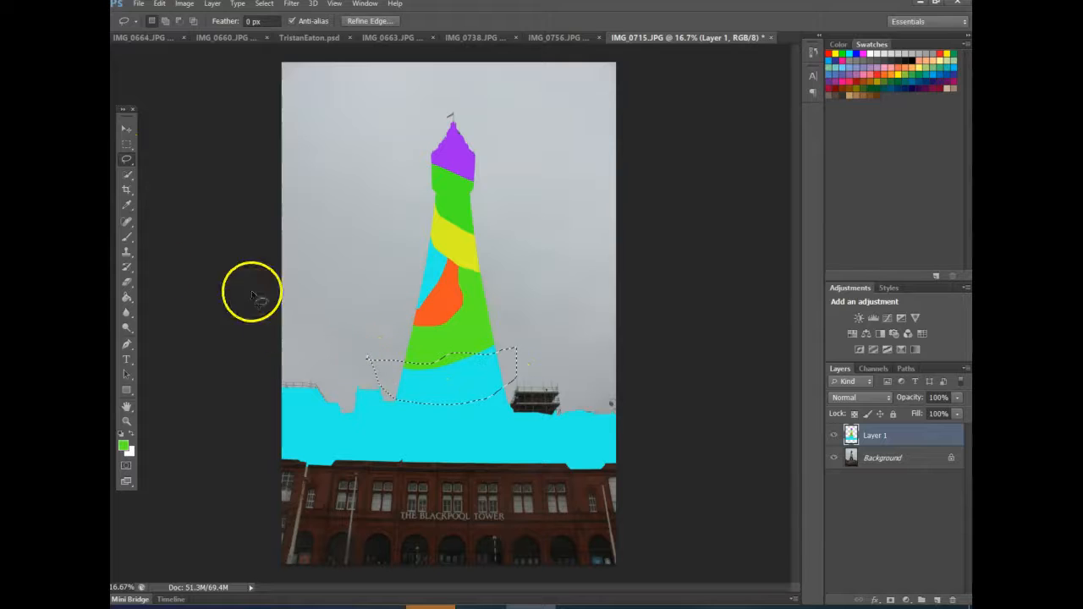
left_click(122, 443)
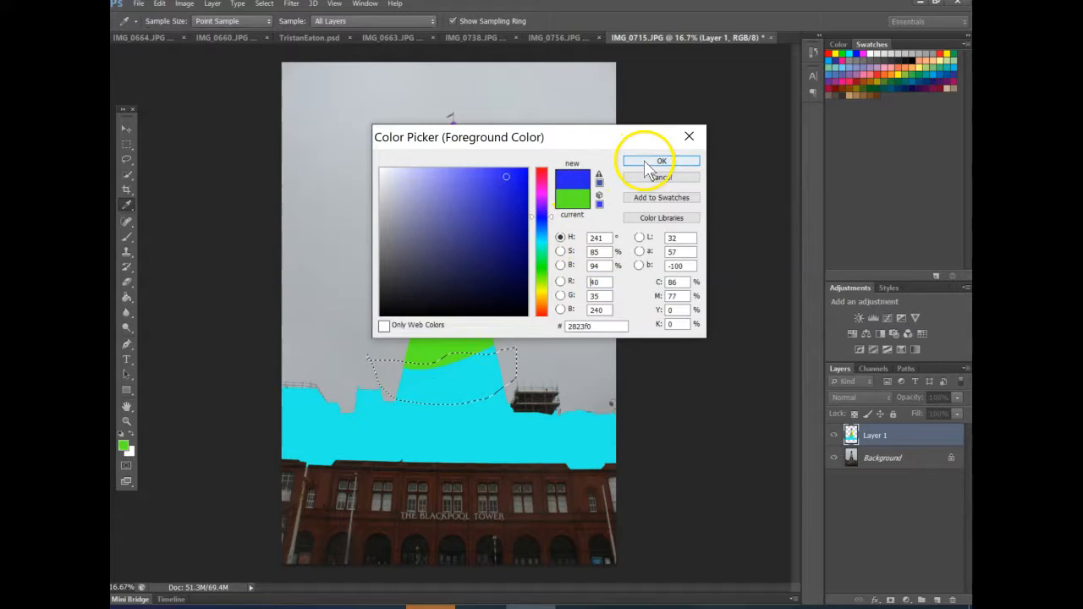
left_click(662, 161)
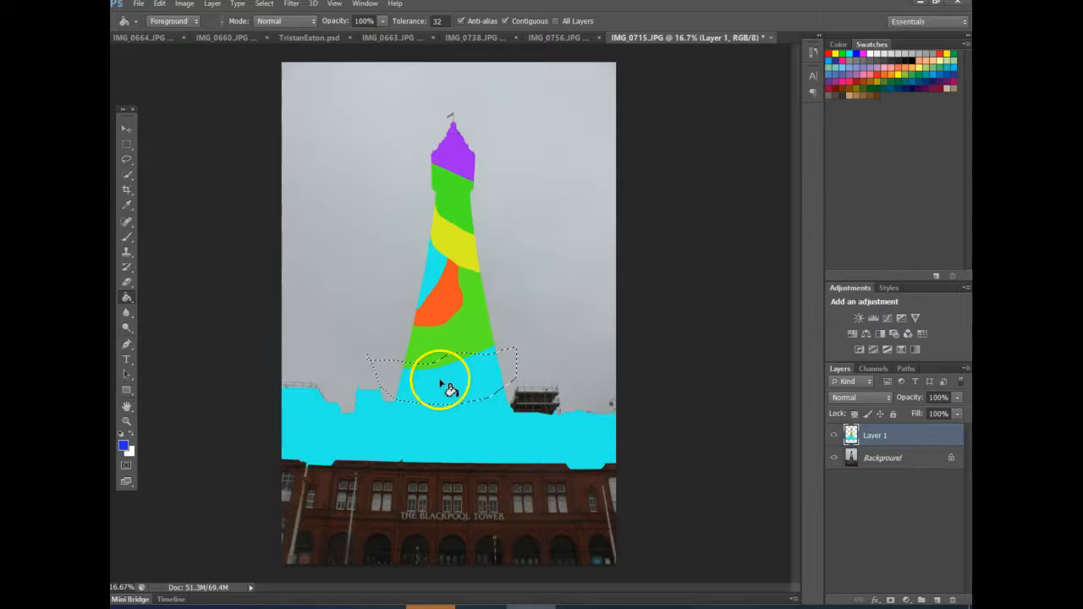
left_click(444, 381)
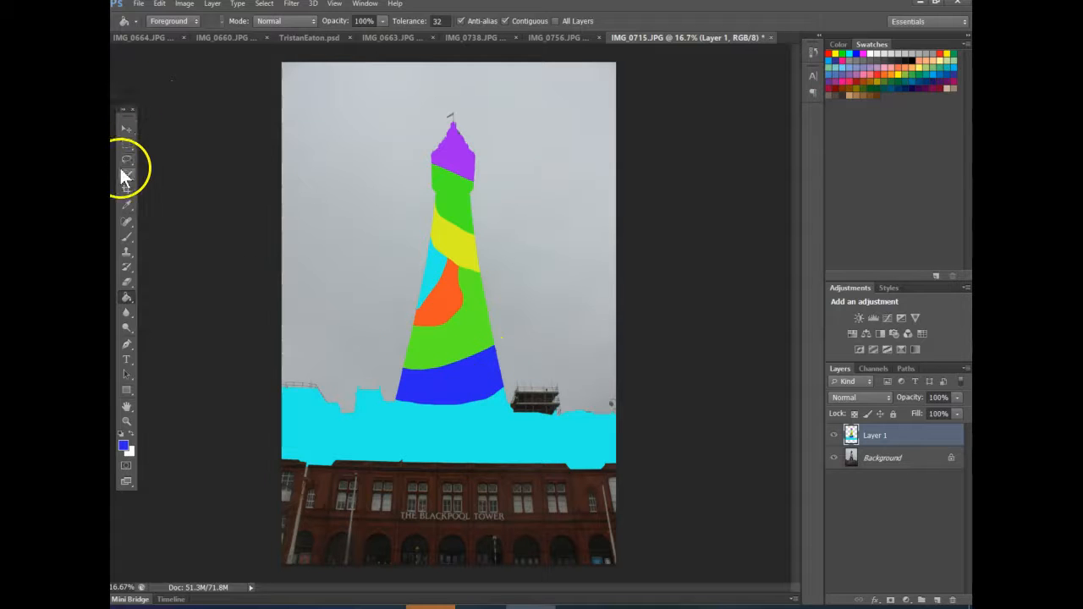
- Lasso patches of the cyan skyline band and fill them magenta and green
left_click(126, 159)
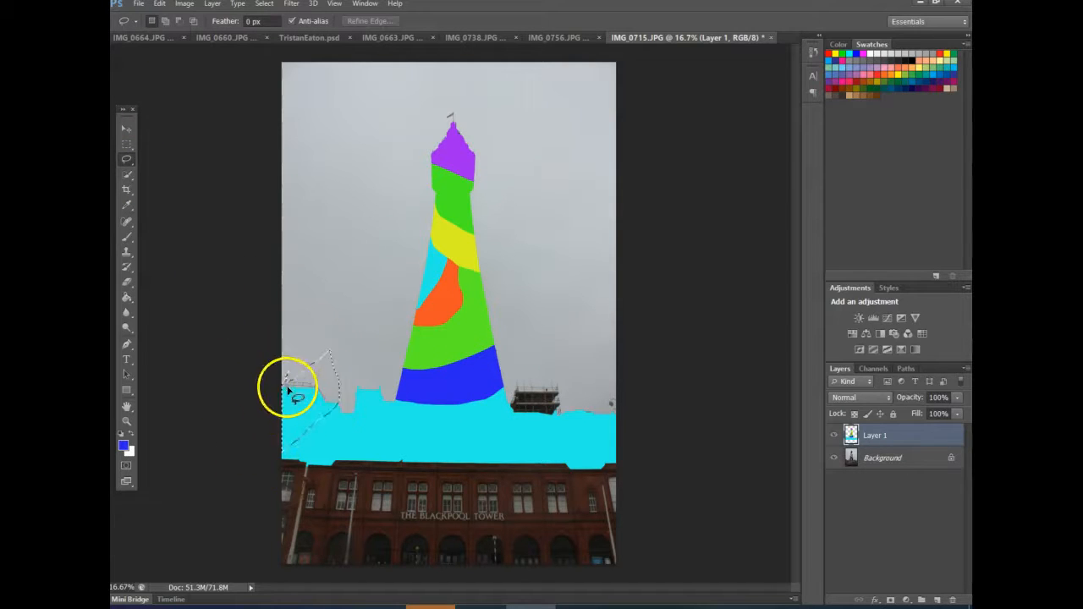
left_click(126, 297)
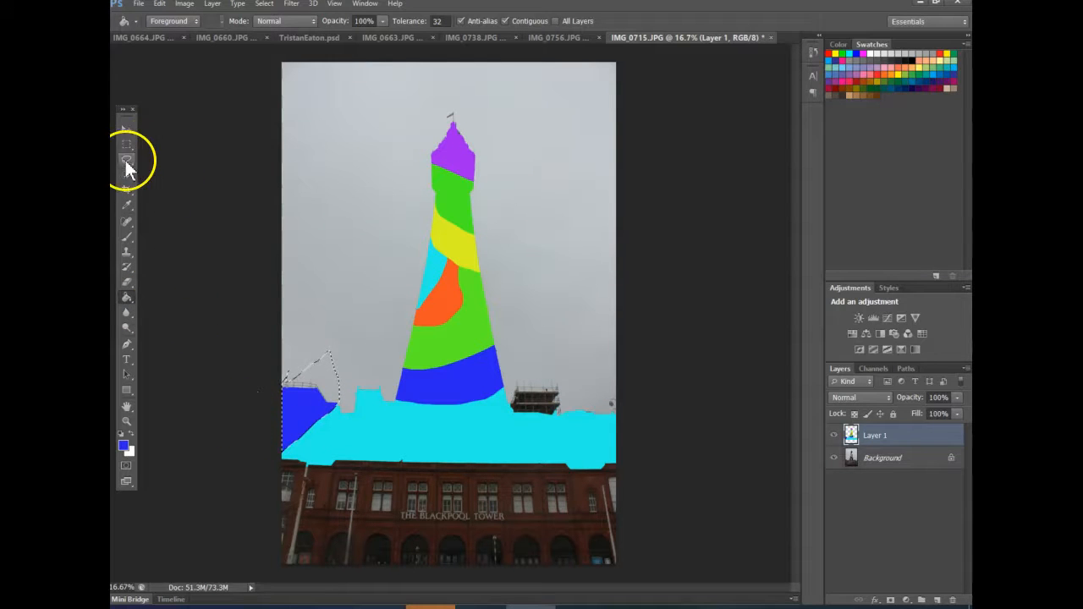
left_click(125, 161)
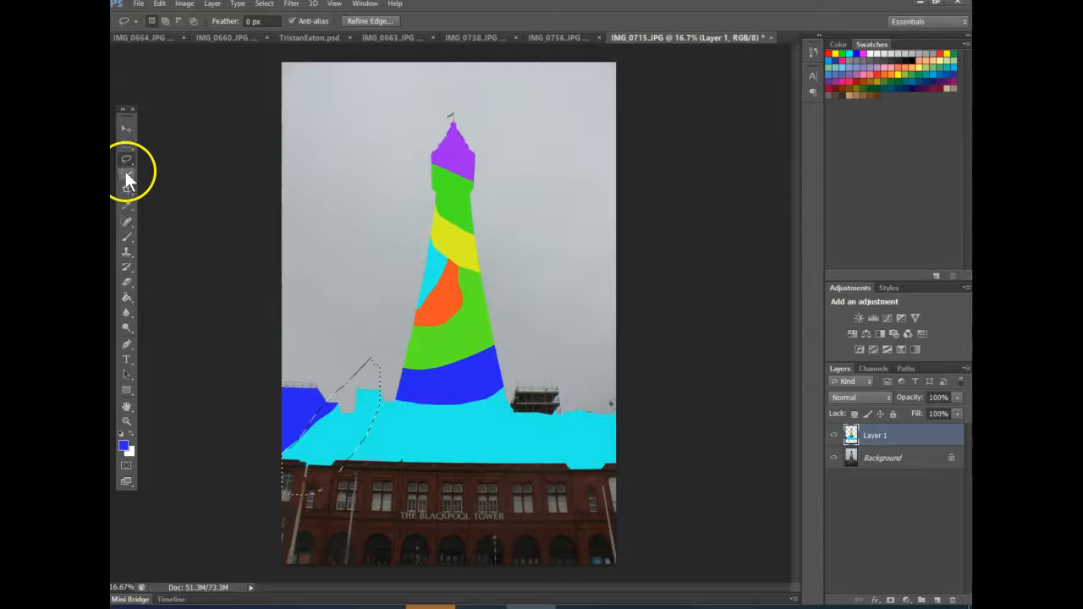
left_click(122, 447)
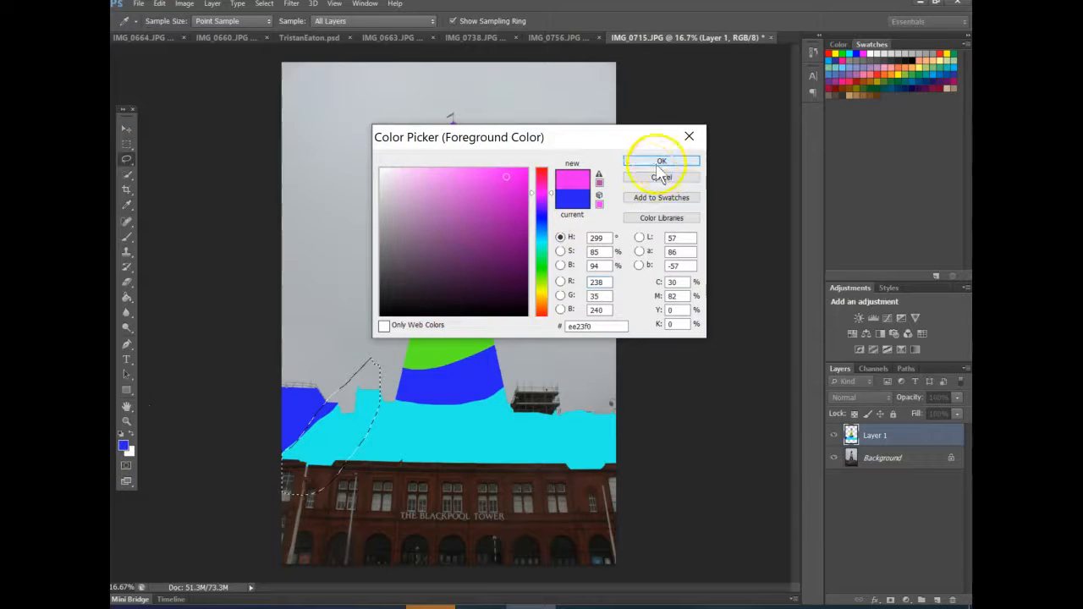
left_click(660, 161)
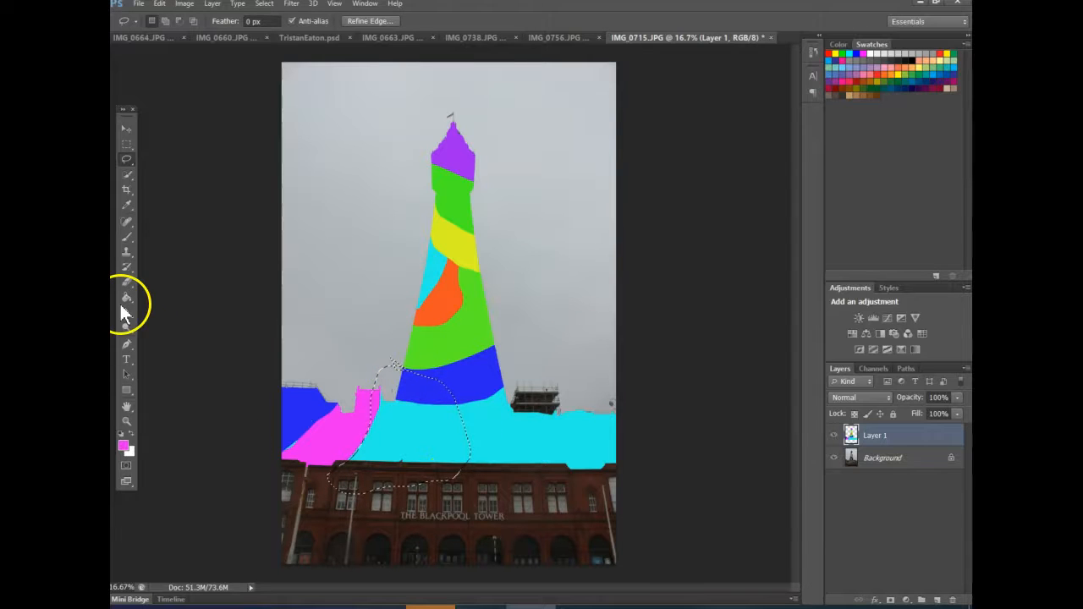
left_click(125, 302)
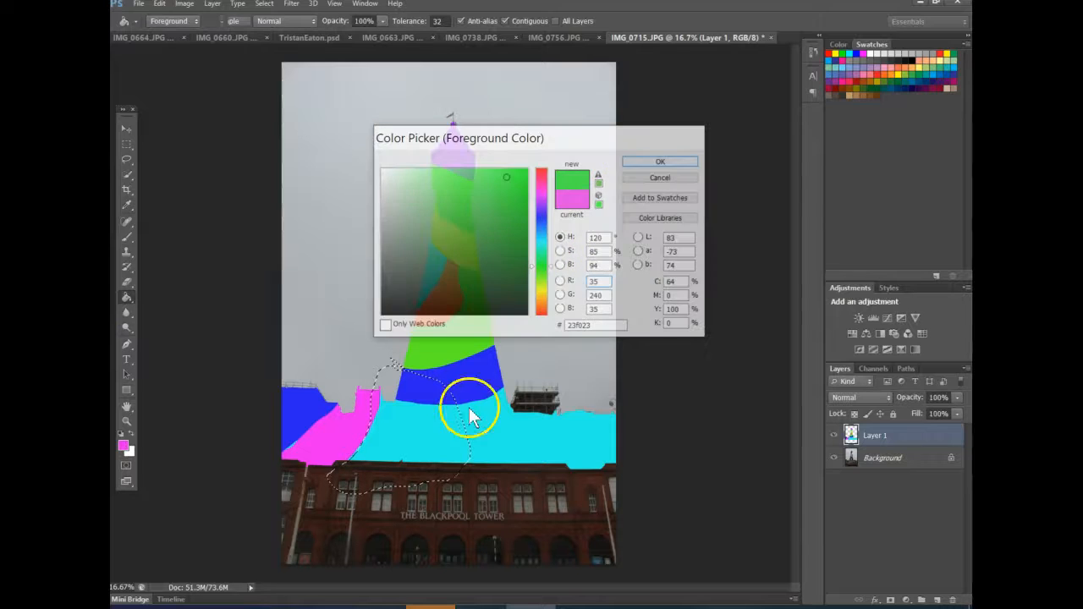
left_click(661, 162)
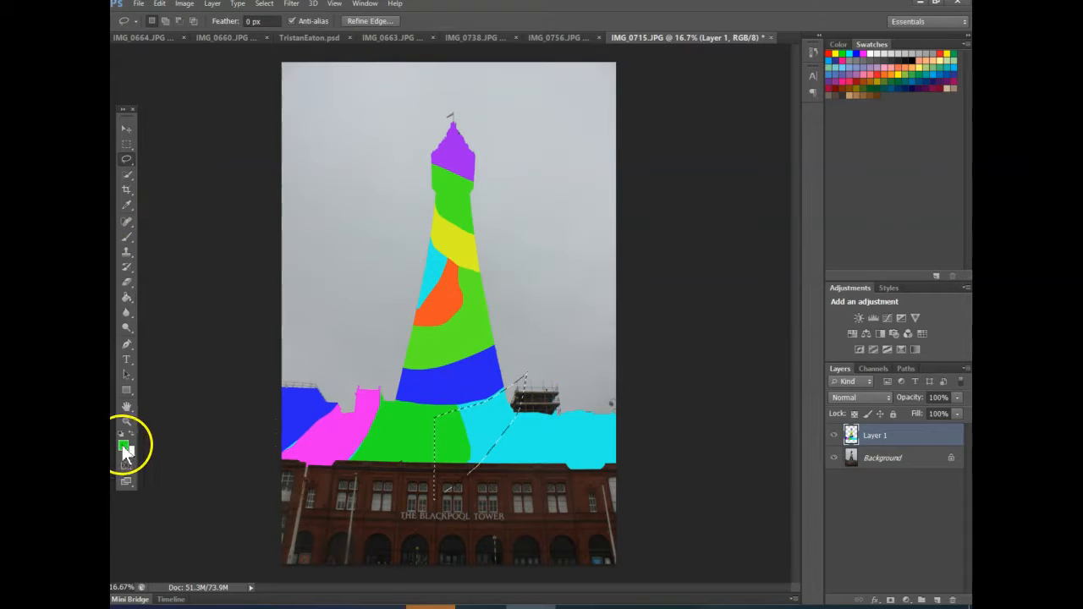
- Fill the right-hand band patch with pink and bring up the North Pier photo
left_click(121, 447)
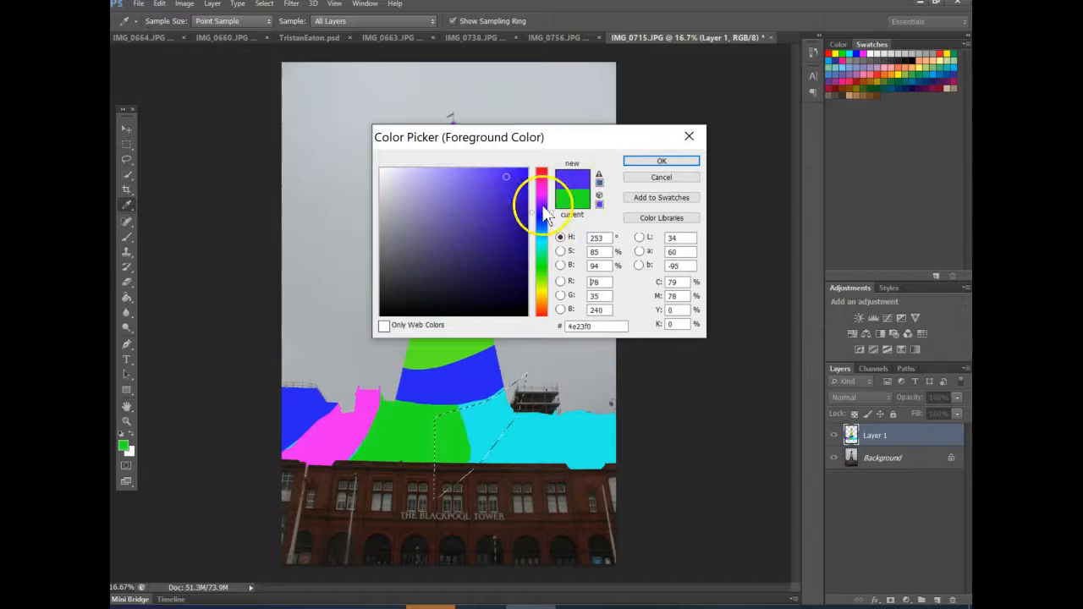
left_click(661, 161)
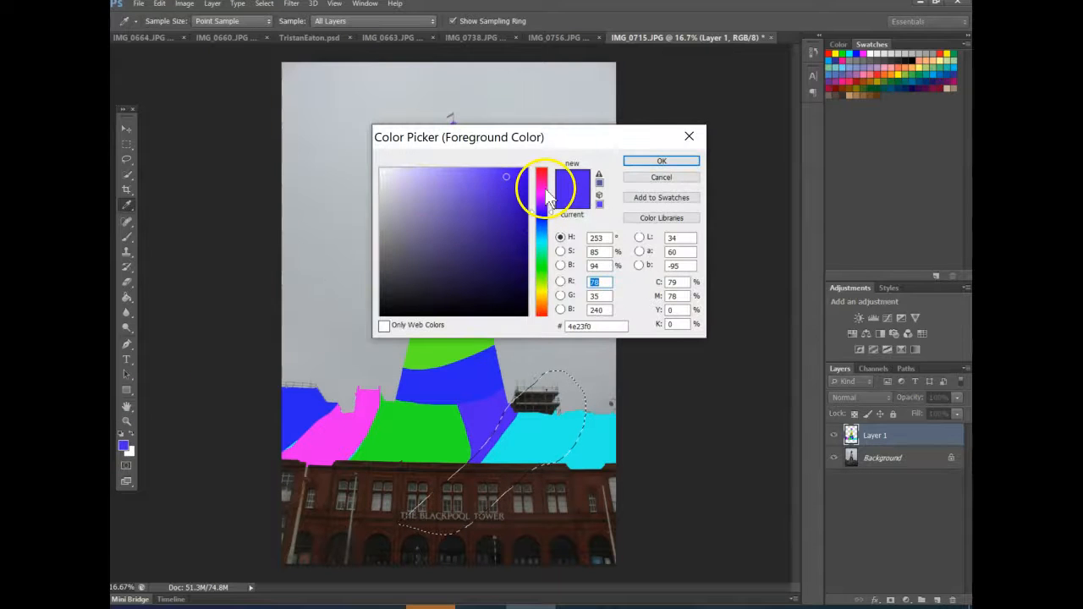
left_click(660, 161)
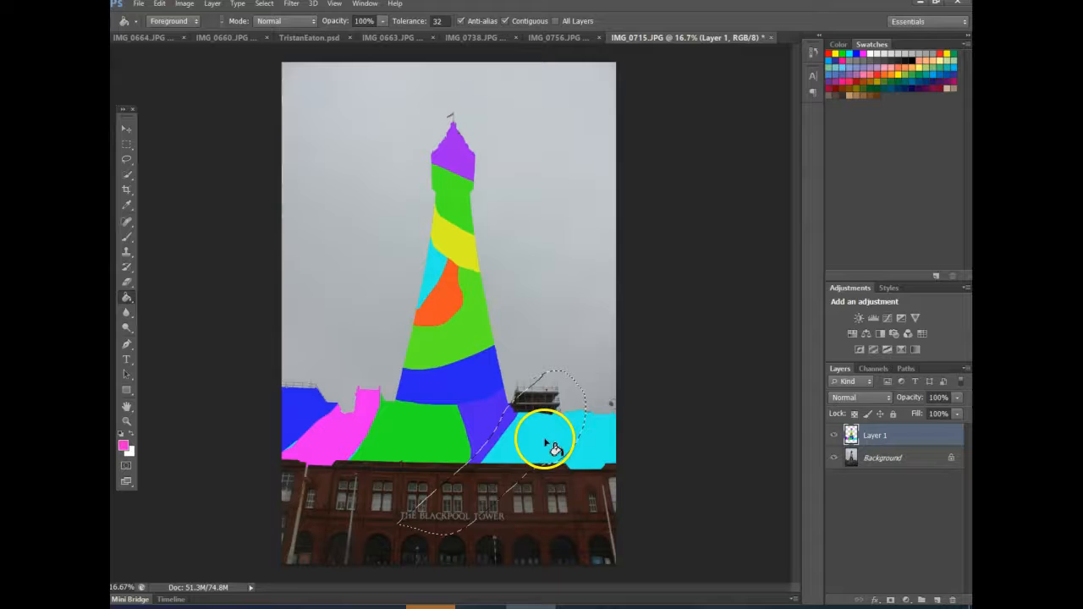
left_click(550, 440)
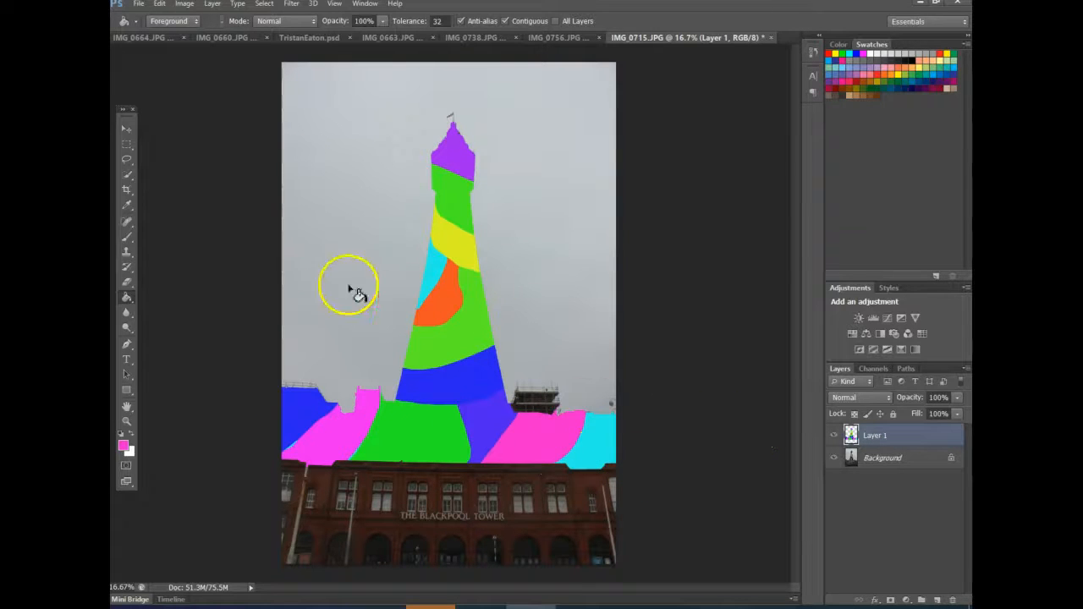
mouse_move(142, 169)
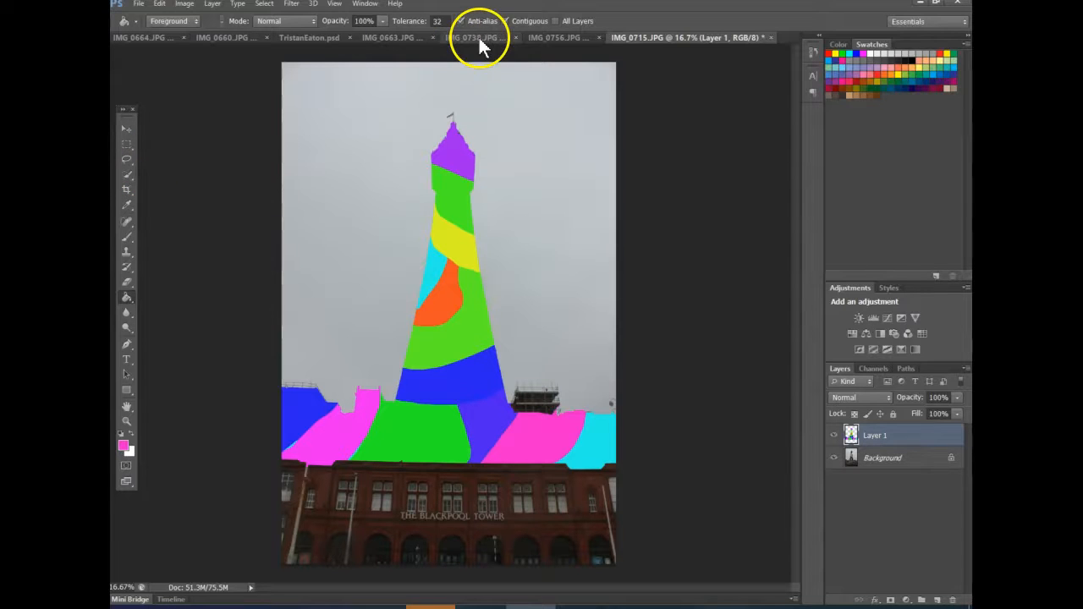
left_click(398, 37)
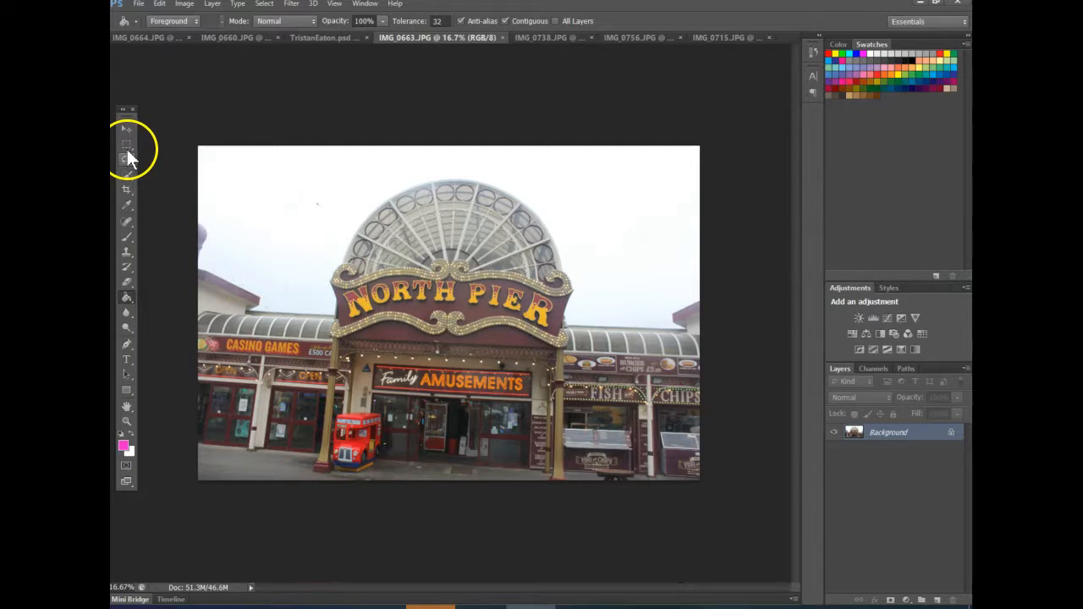
mouse_move(127, 161)
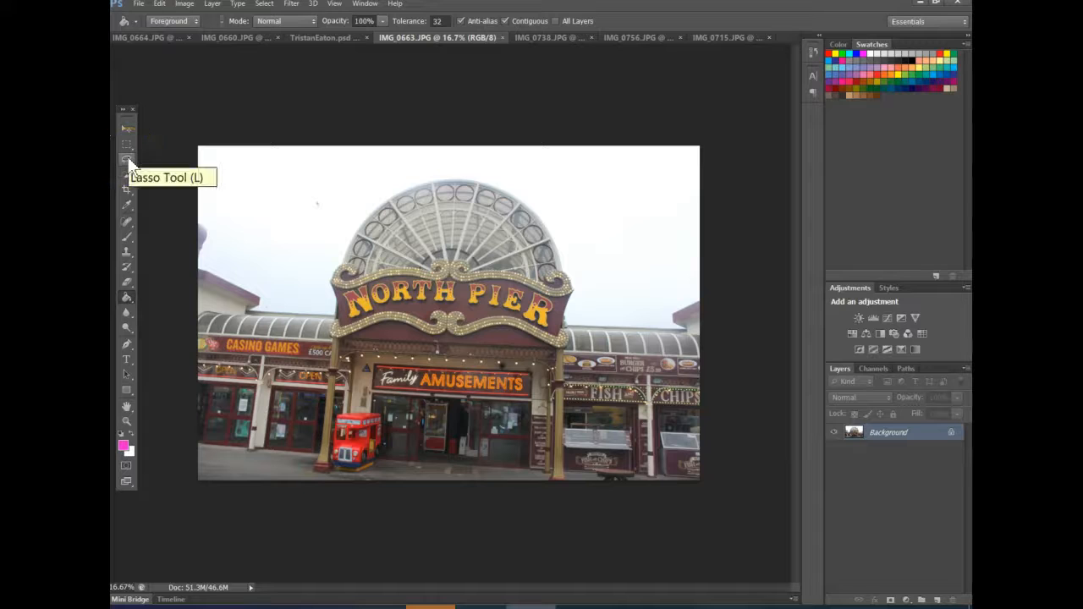
- Lasso a rough piece around the North Pier's arched entrance
left_click(125, 160)
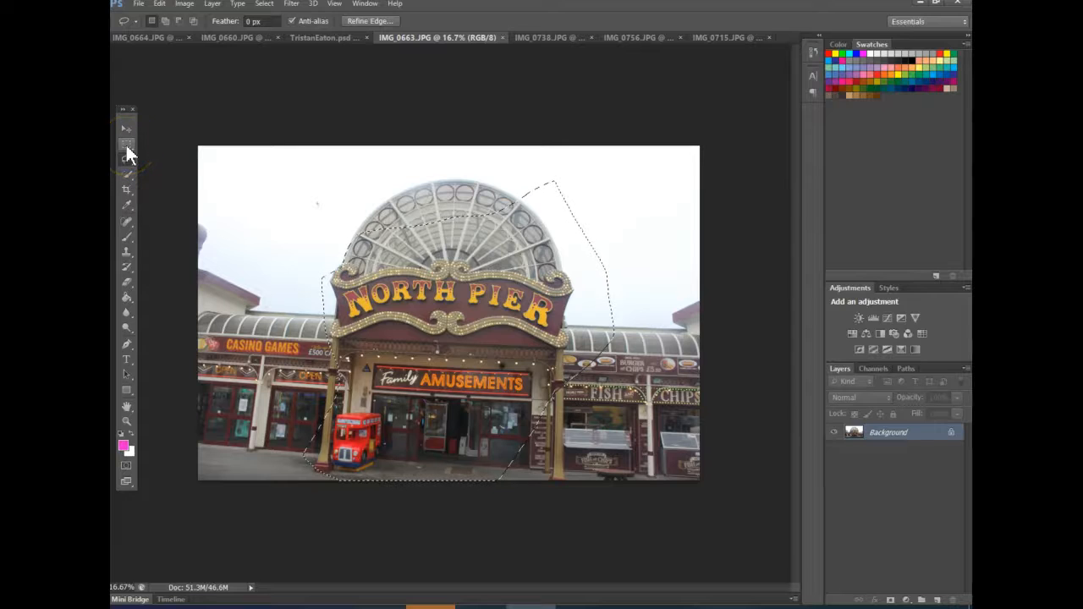
mouse_move(125, 142)
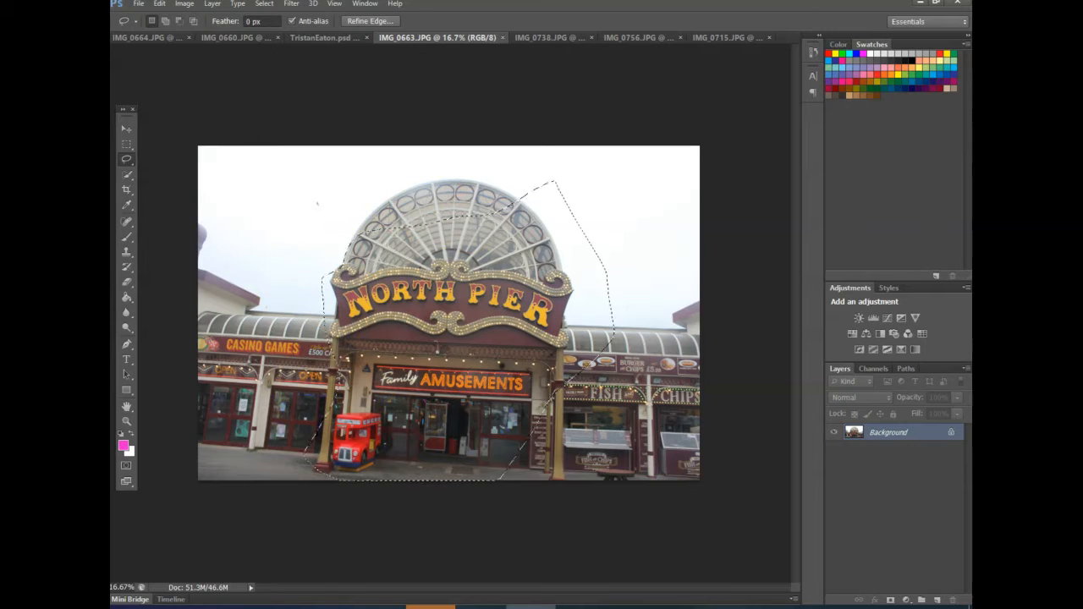
left_click(159, 3)
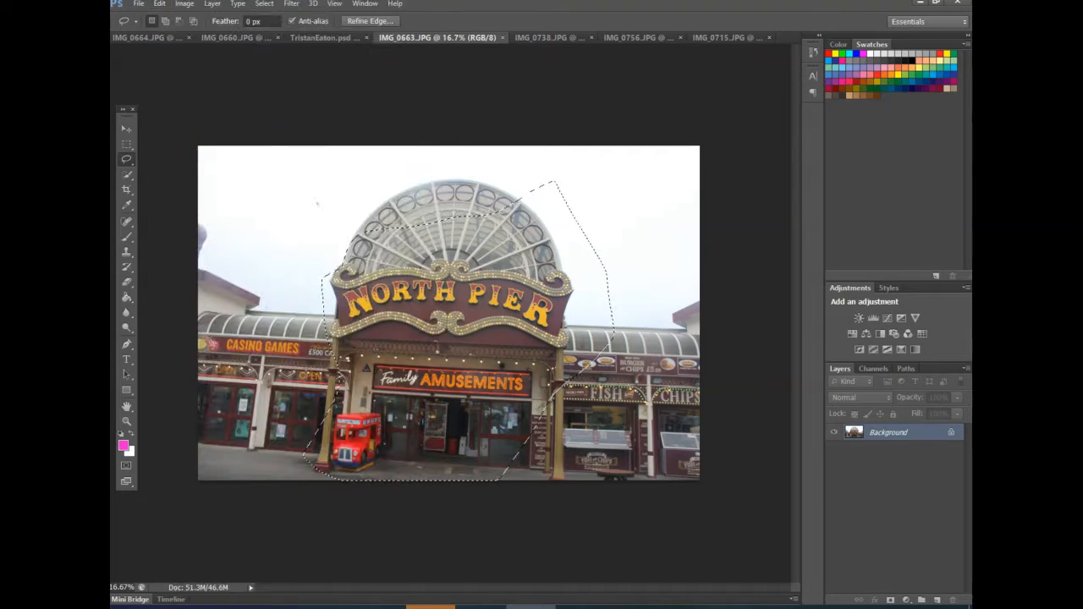
- Select the purple tower-tip patch and Paste Into it the copied pier piece
left_click(685, 38)
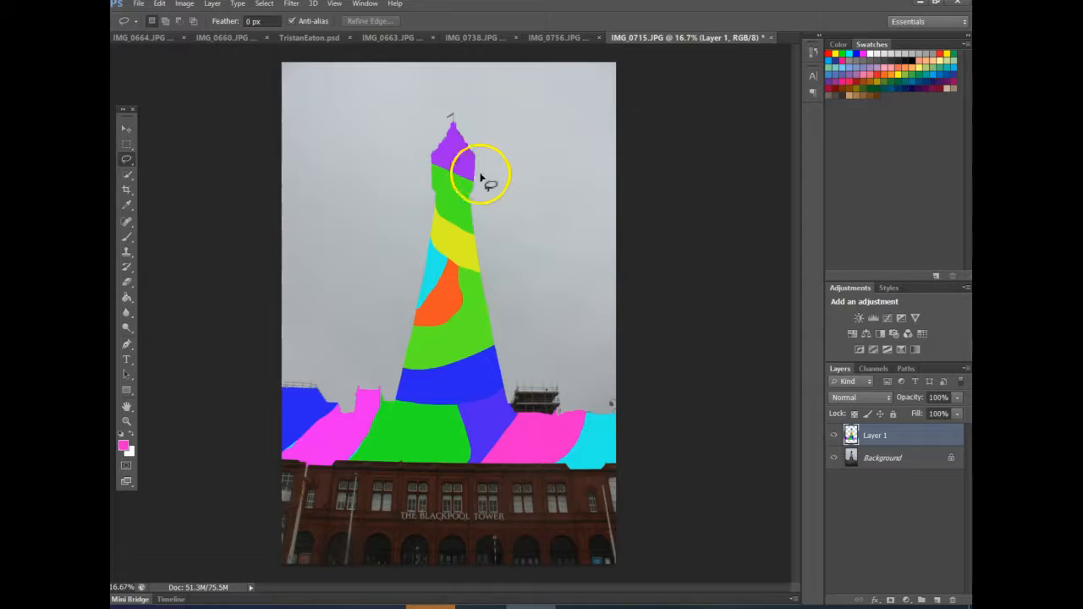
left_click(125, 174)
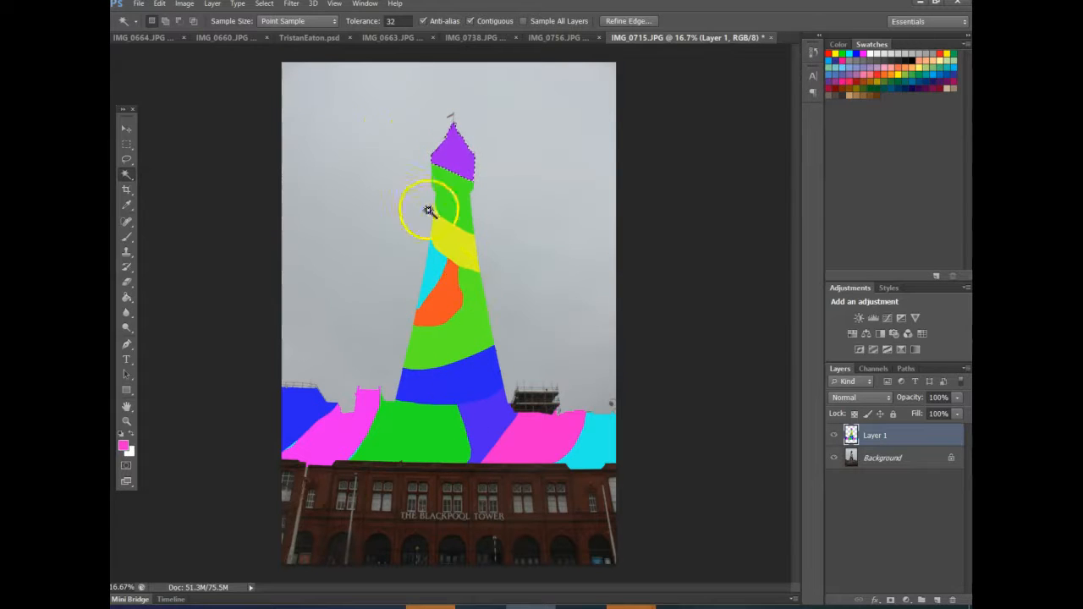
left_click(160, 3)
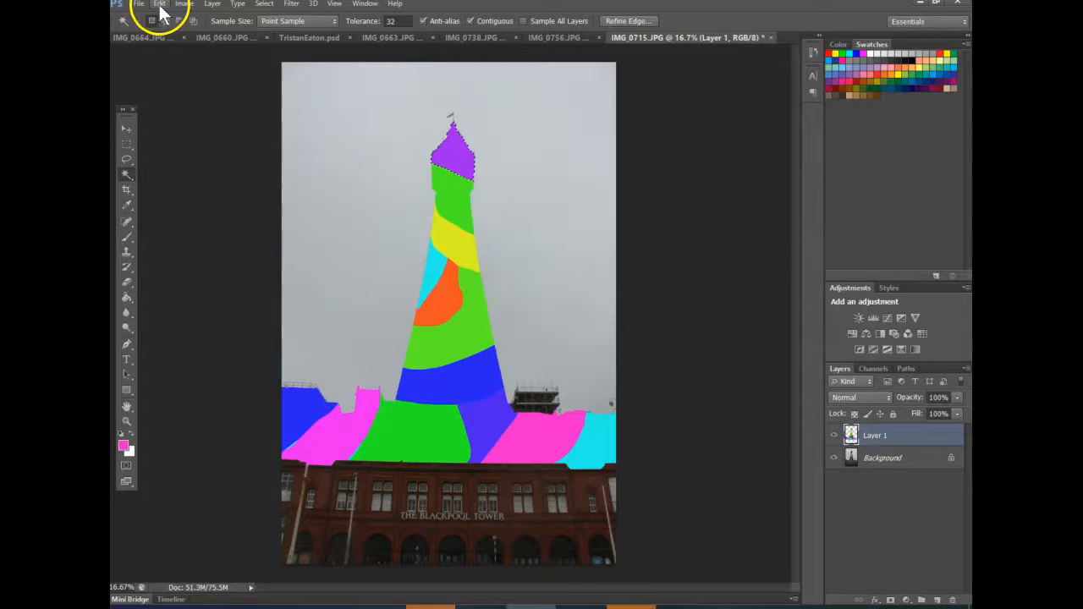
left_click(160, 3)
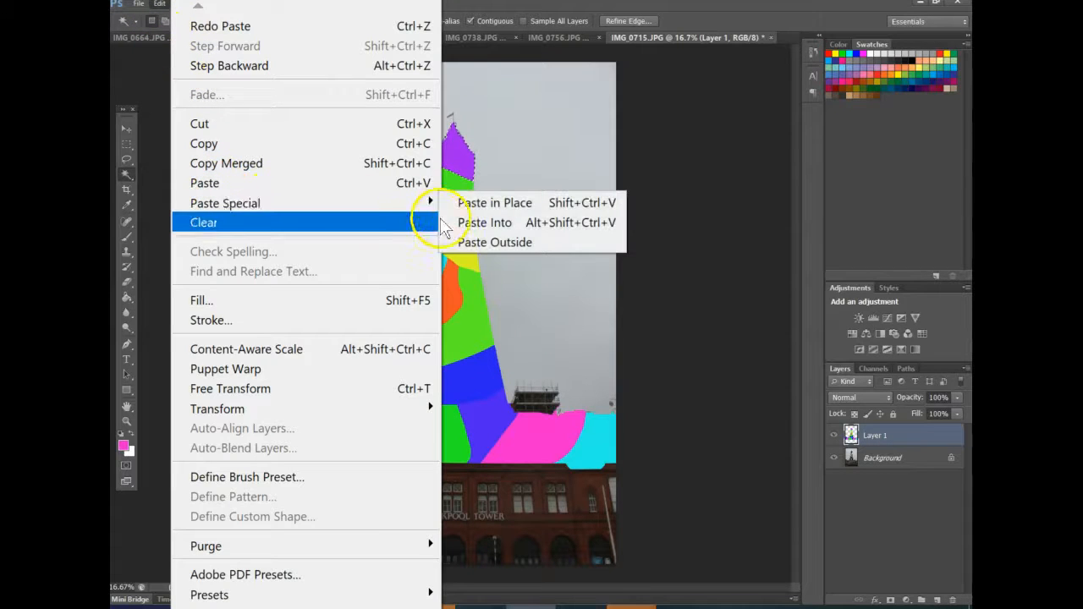
left_click(488, 224)
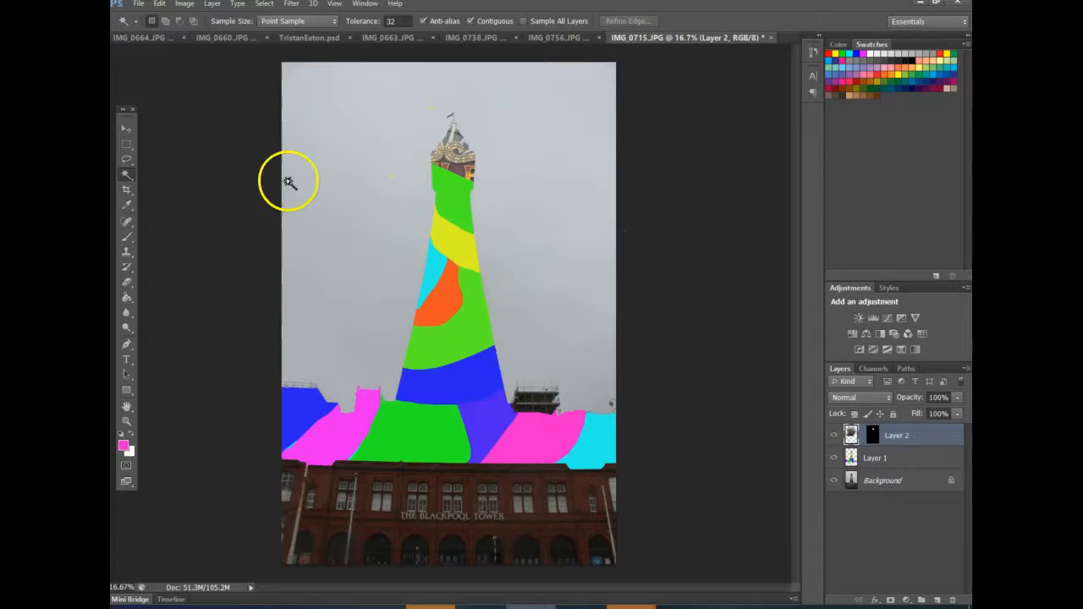
mouse_move(404, 127)
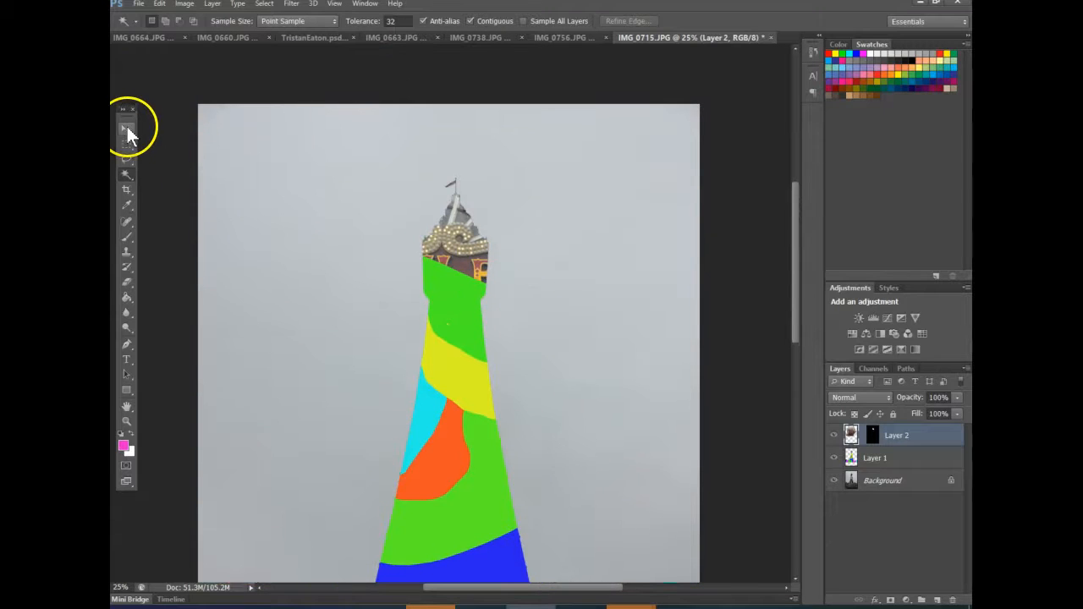
- Rotate and shrink the pasted pier piece to fit the tower tip, then show the North Pier photo
left_click(126, 129)
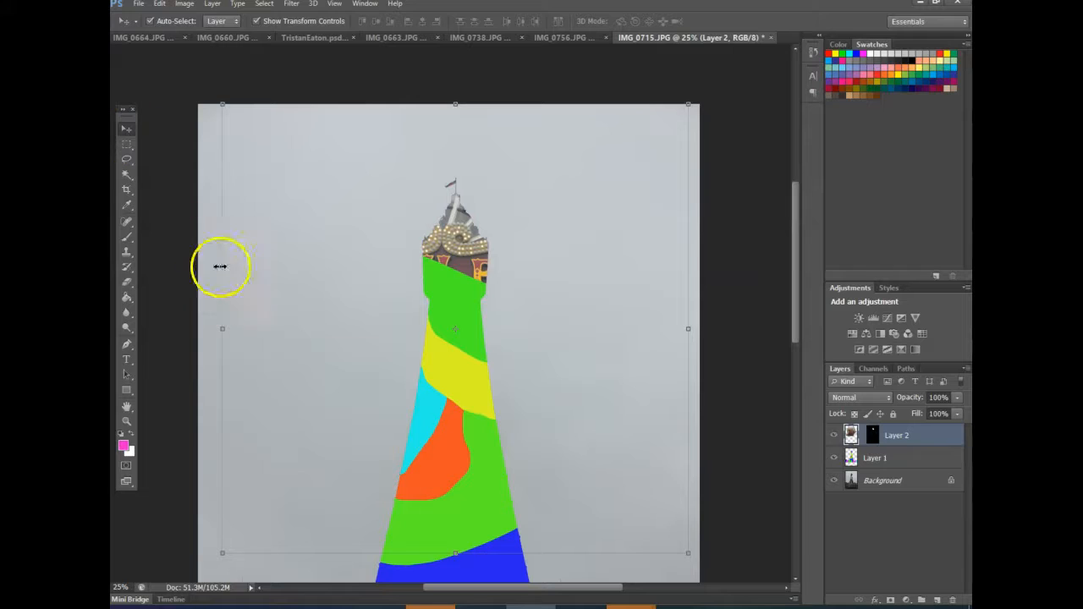
mouse_move(693, 550)
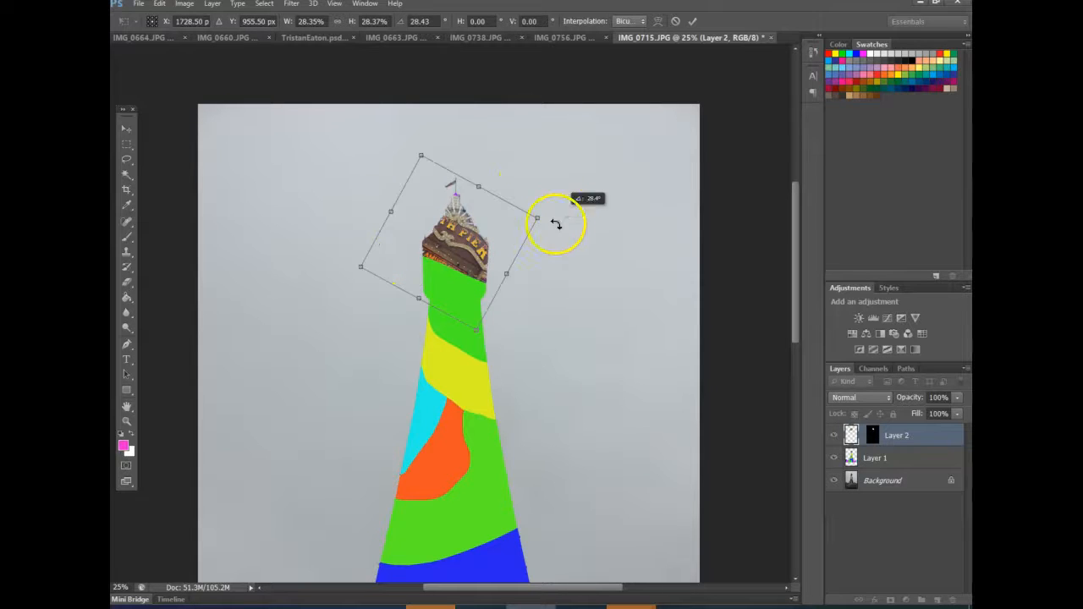
left_click_drag(556, 223, 448, 271)
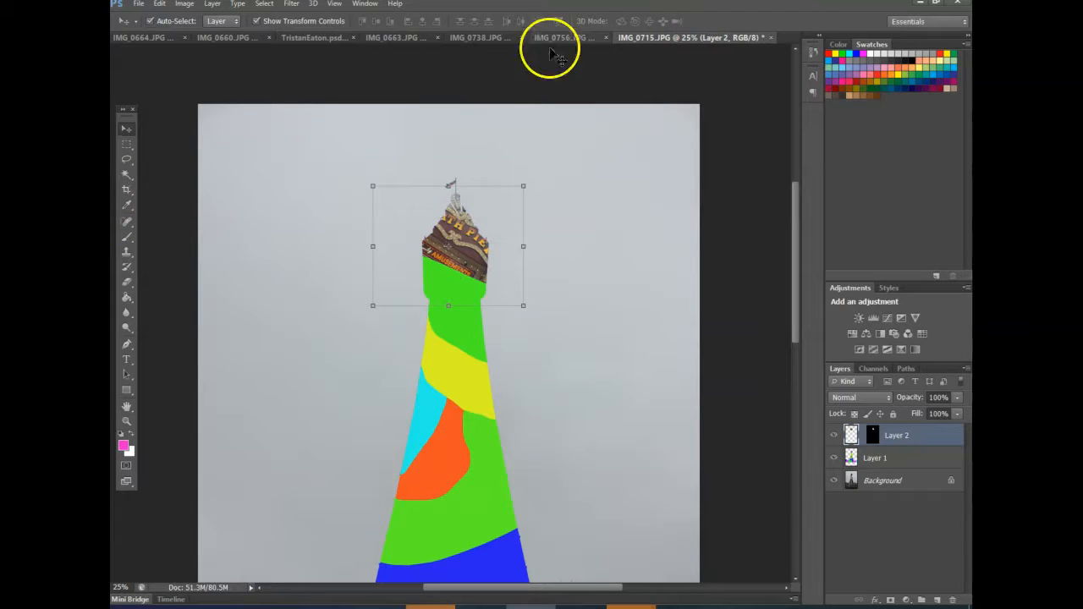
left_click(405, 37)
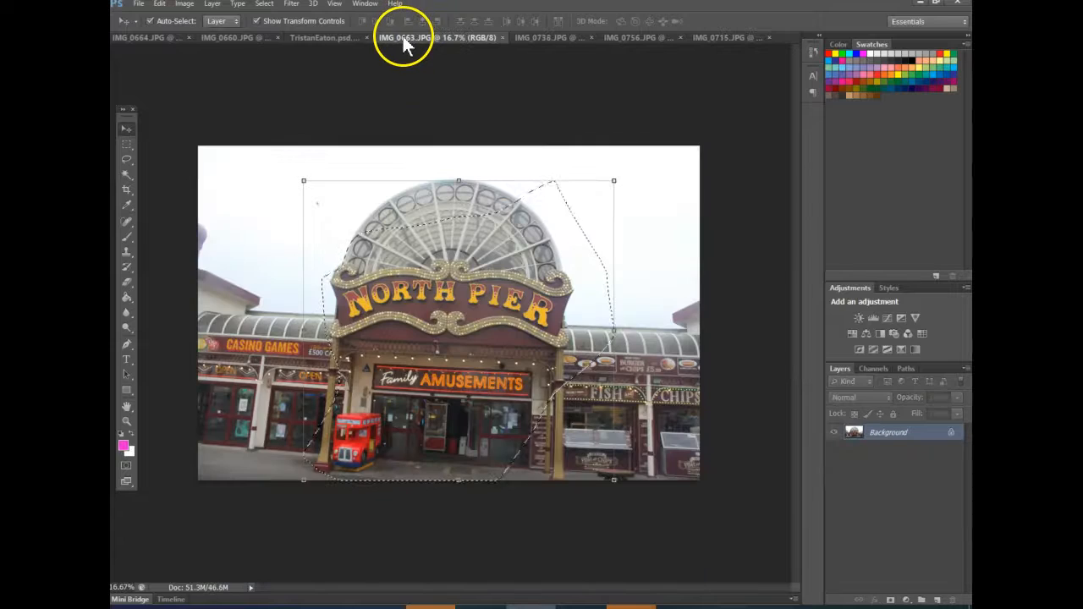
- Select a strip of the Golden Mile amusements frontage with the Rectangular Marquee
left_click(498, 37)
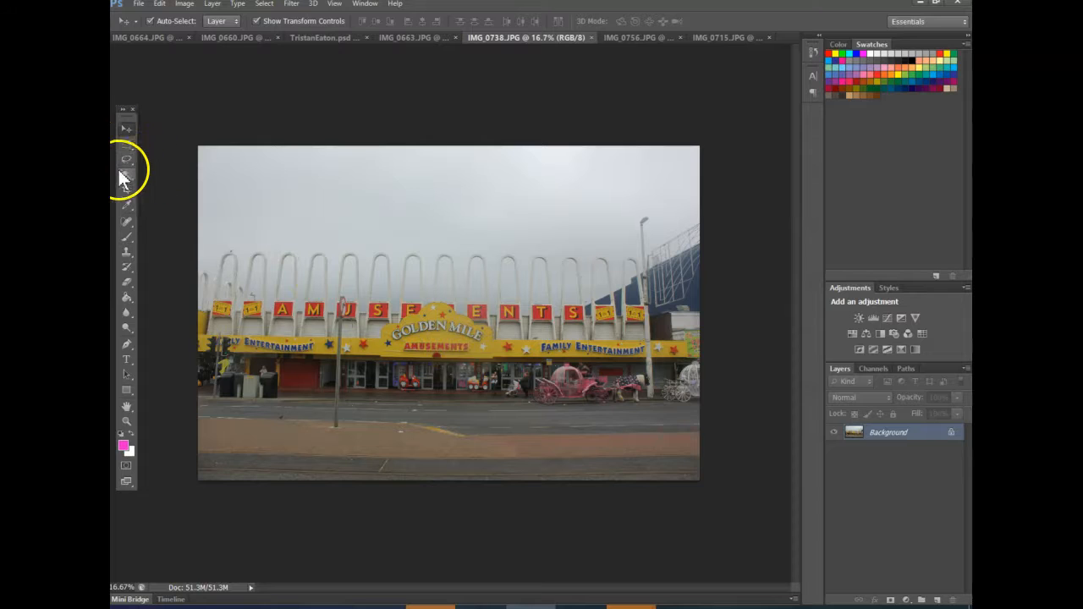
left_click(125, 159)
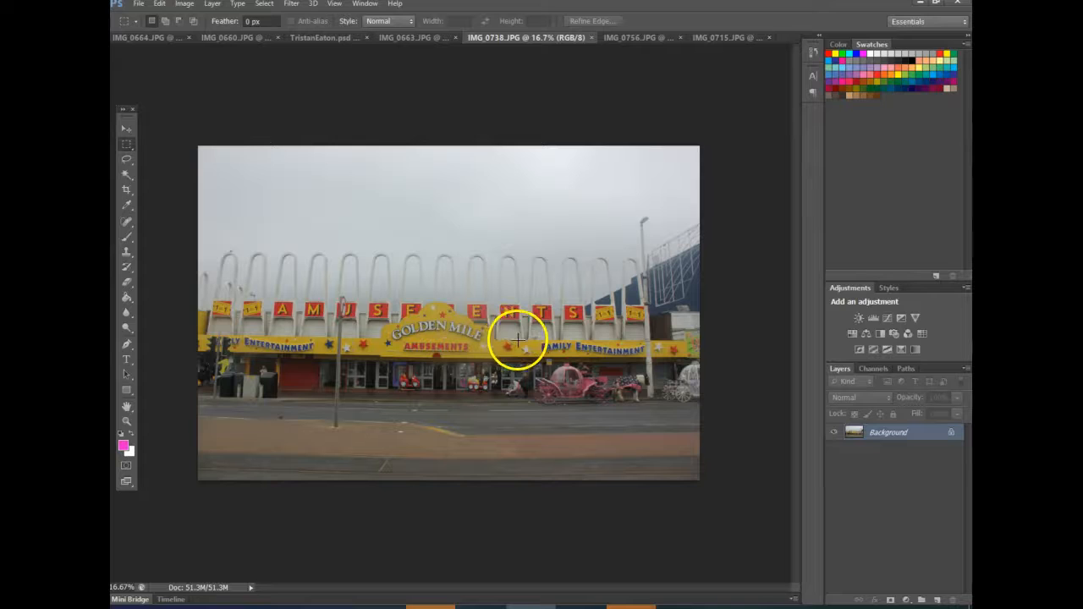
mouse_move(668, 427)
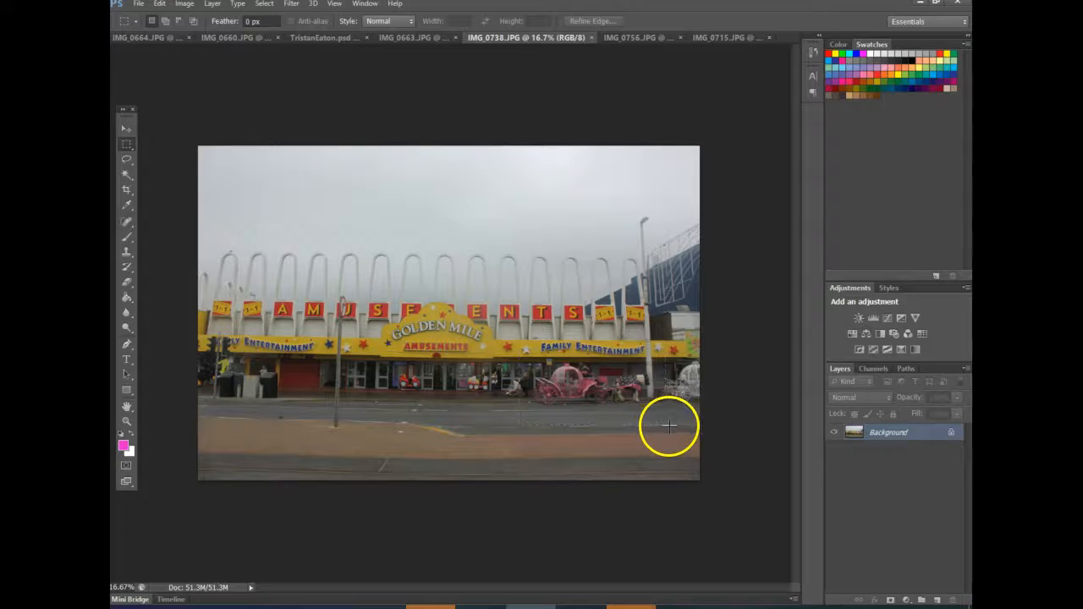
left_click_drag(521, 351, 669, 426)
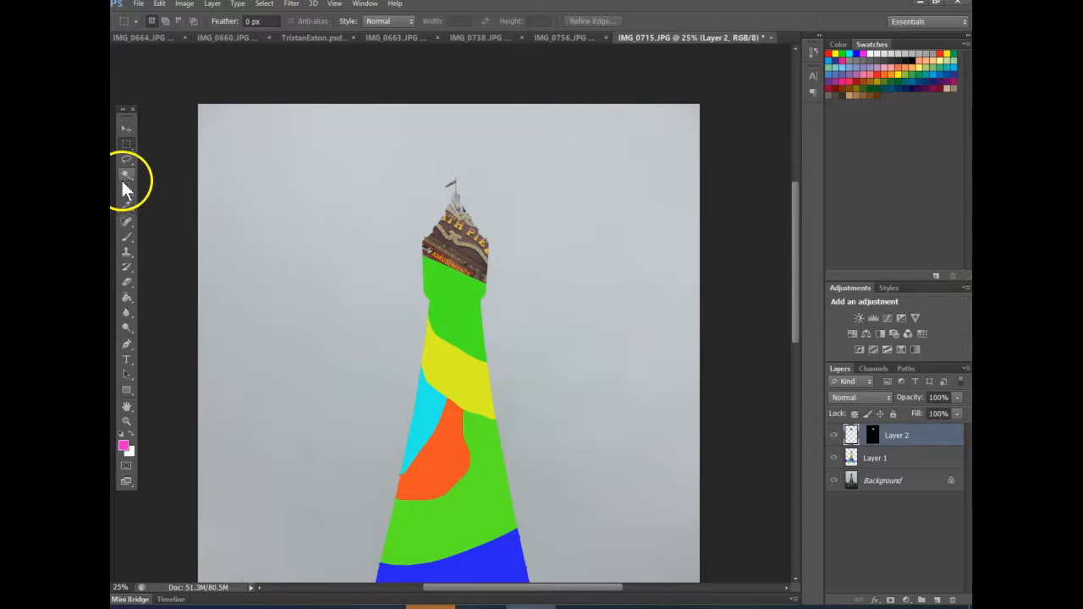
- Select the green patch on Layer 1 with the Magic Wand and Paste Into it the Golden Mile photo
left_click(126, 175)
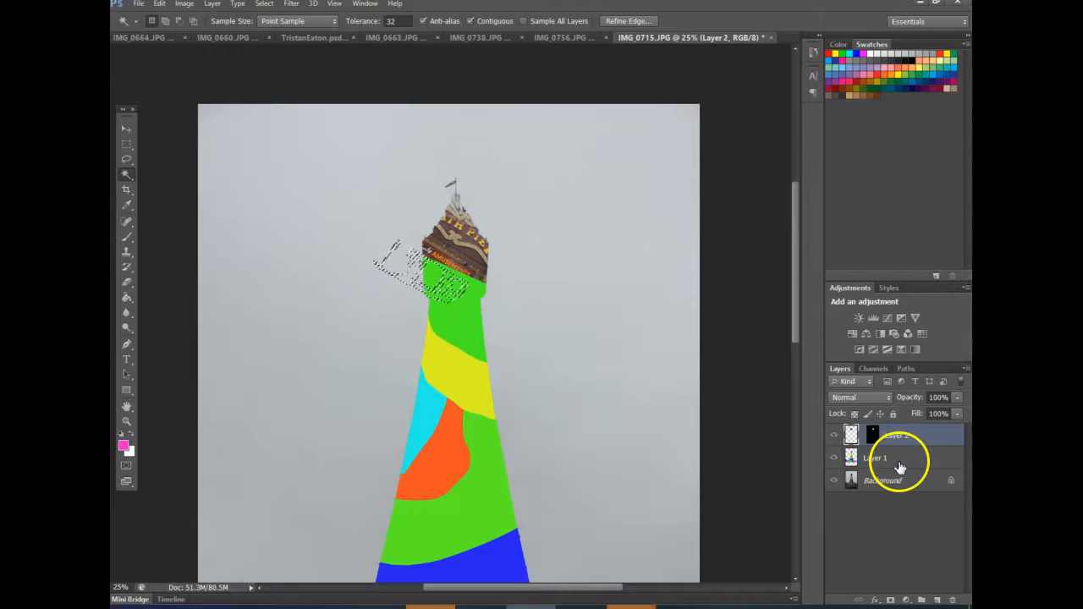
left_click(877, 458)
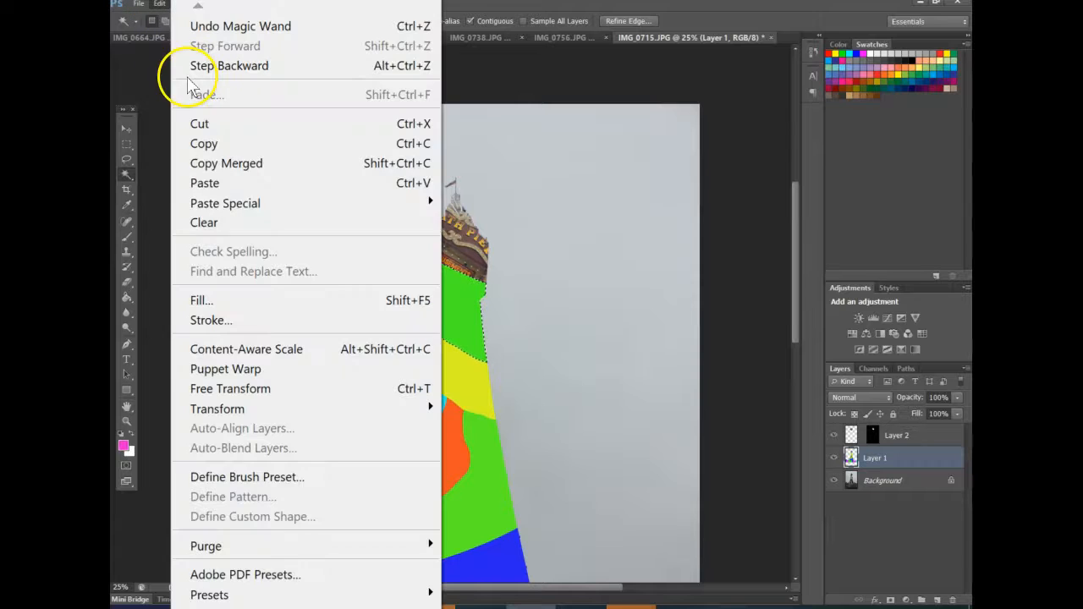
mouse_move(226, 203)
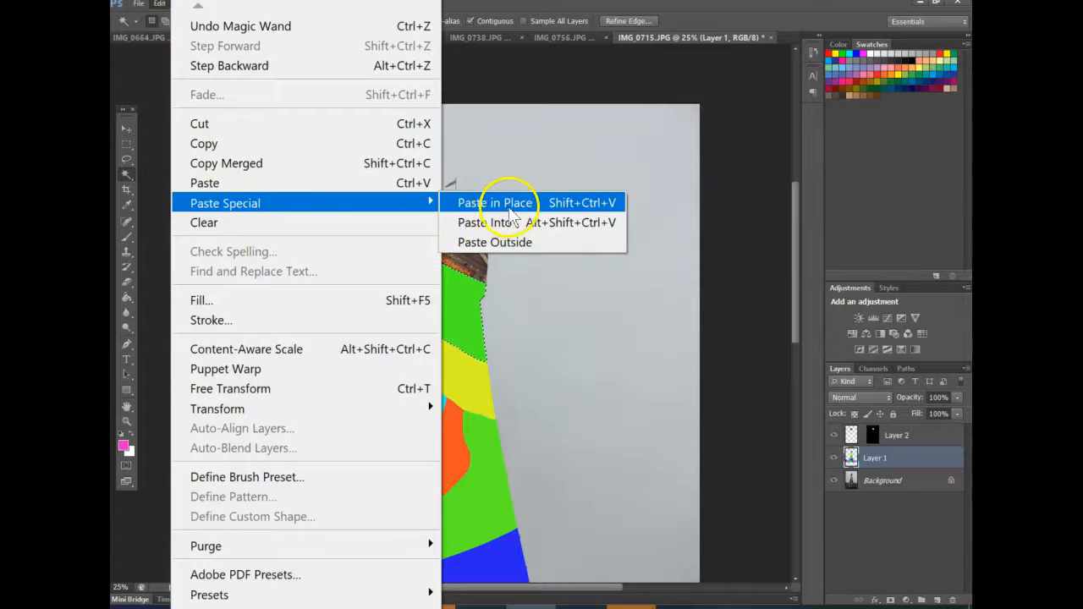
left_click(495, 203)
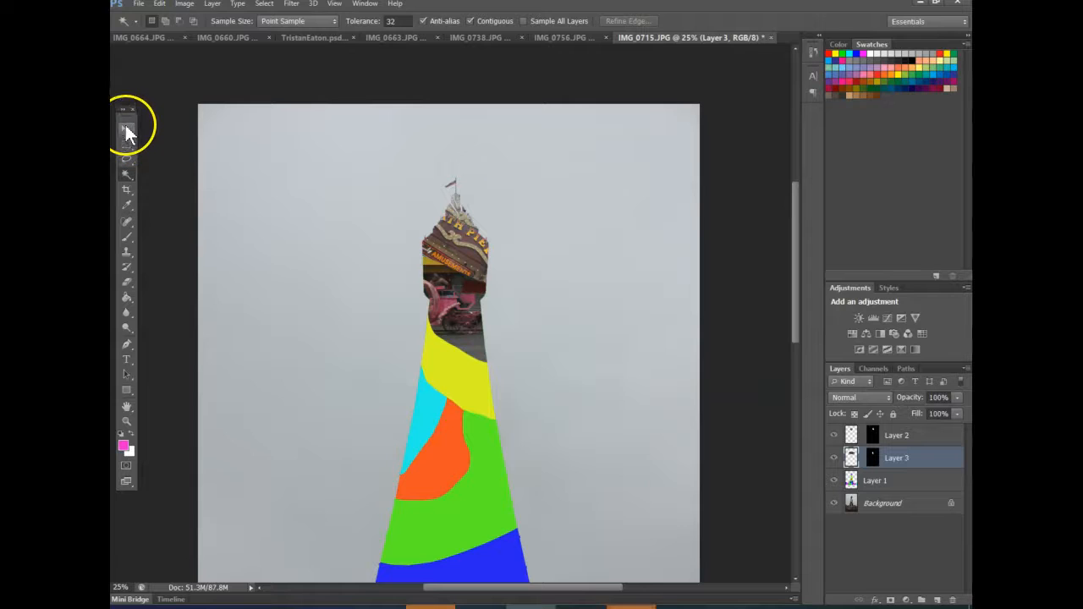
- Rotate and enlarge the pasted Golden Mile piece with the Move tool until it covers the green patch, then commit
left_click(126, 128)
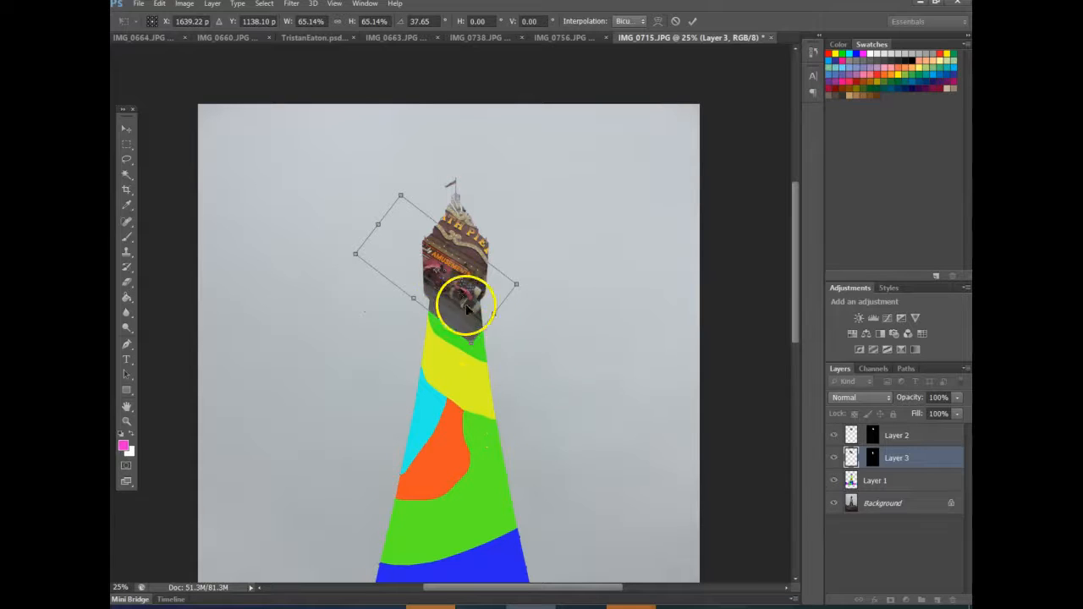
left_click_drag(470, 309, 494, 386)
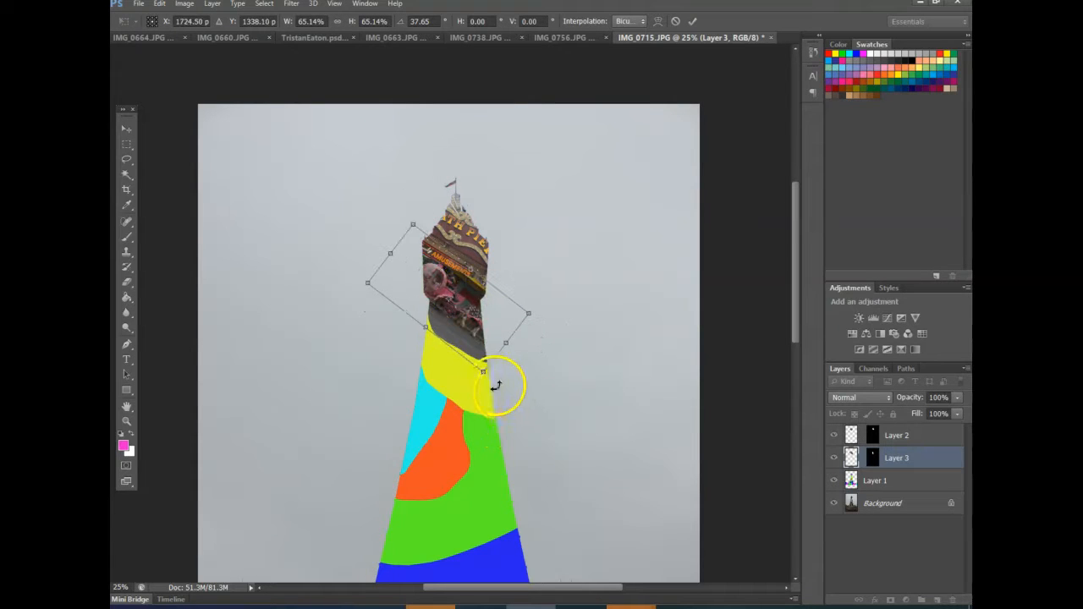
left_click_drag(495, 386, 494, 406)
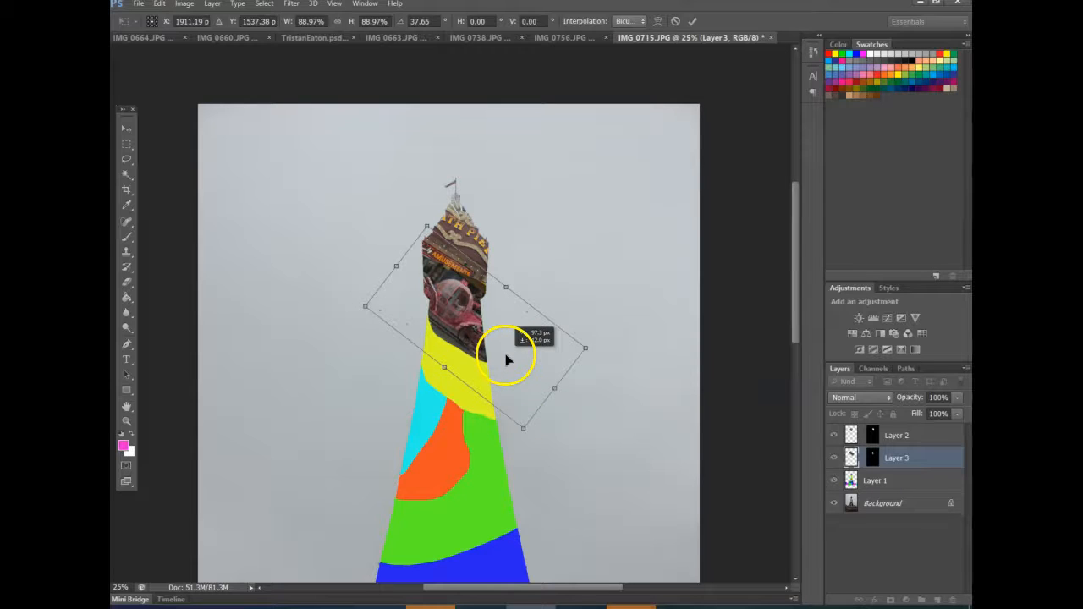
left_click(692, 21)
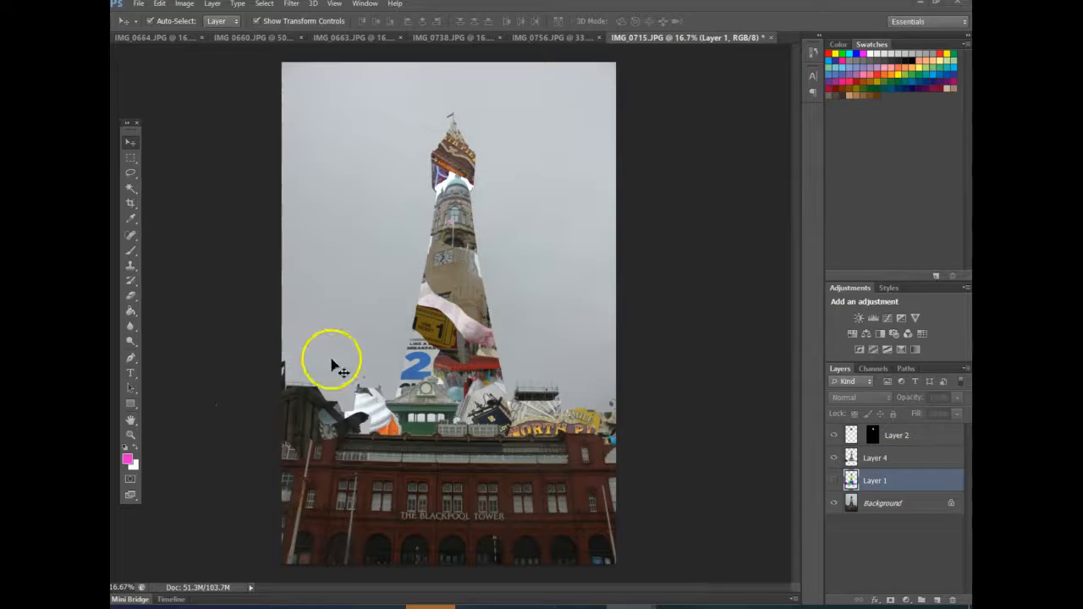
left_click(872, 480)
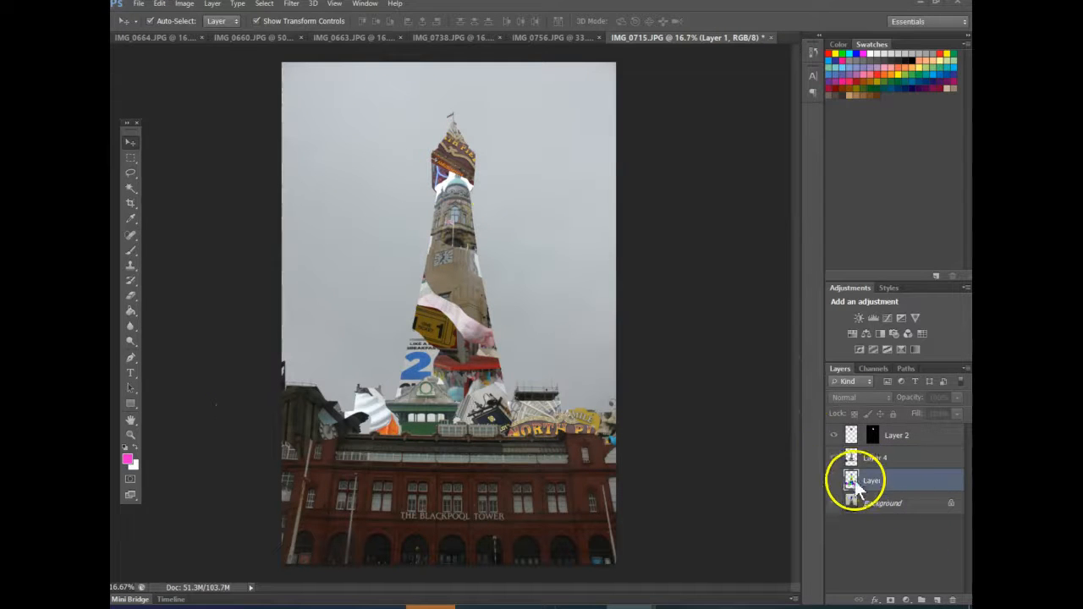